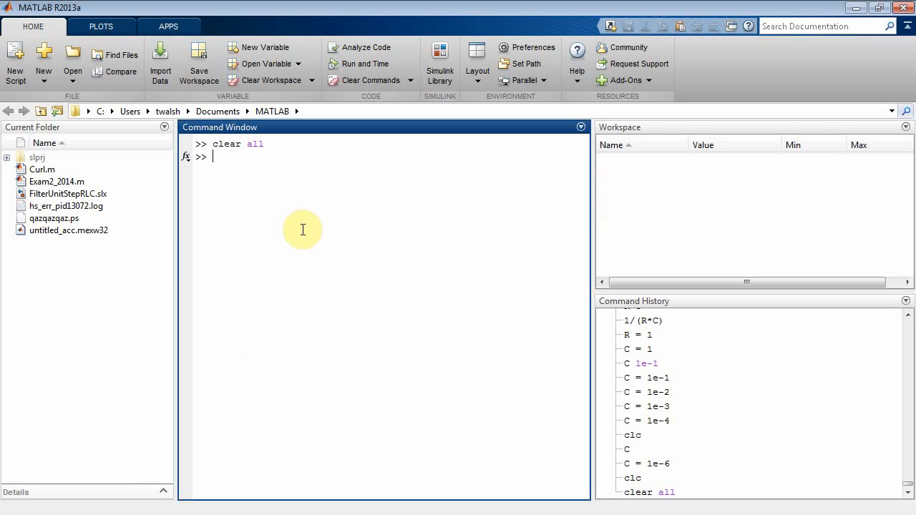
pyautogui.moveTo(272, 174)
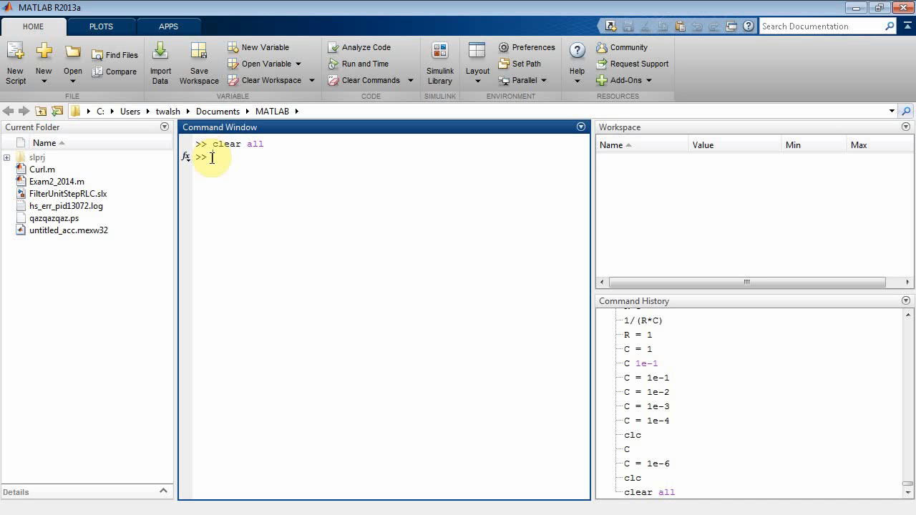
pyautogui.moveTo(377, 154)
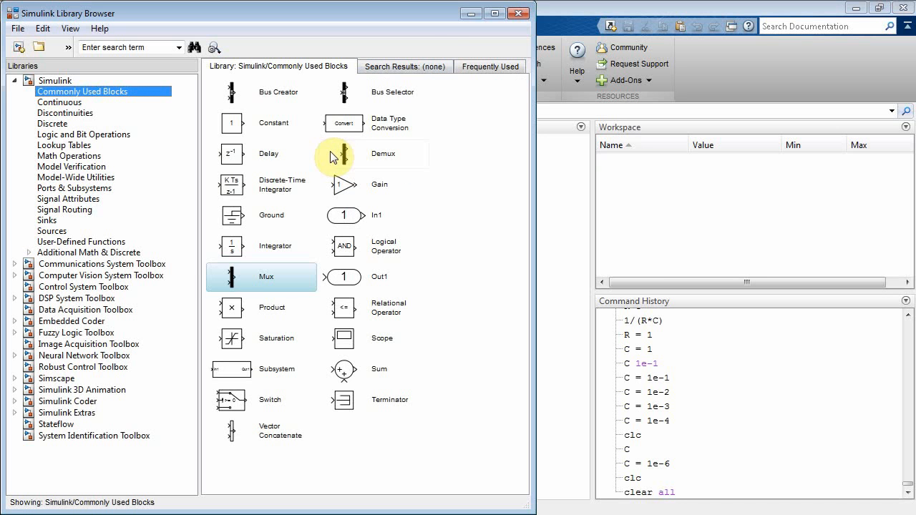
# Create a new blank Simulink model from the Library Browser
pyautogui.click(16, 28)
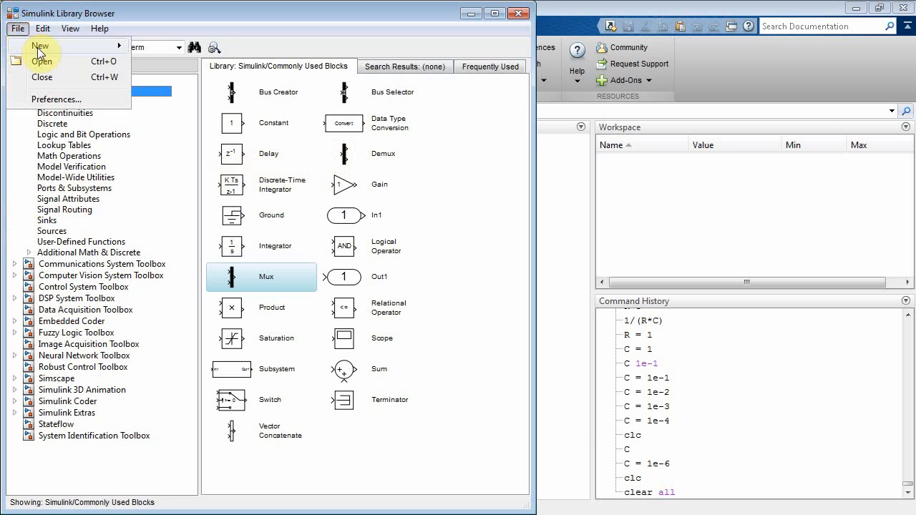
pyautogui.click(40, 45)
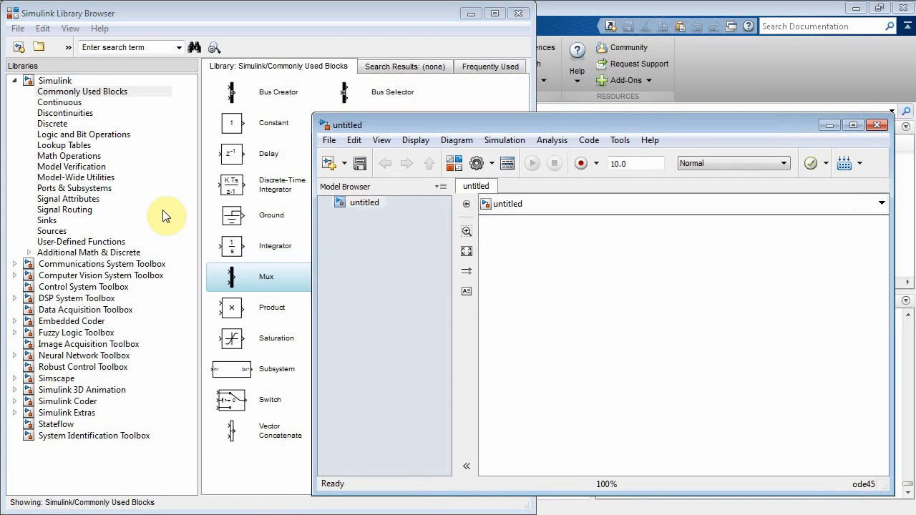
# Add a Step source, a Transfer Fcn block and a Scope from the Sources, Continuous and Sinks libraries
pyautogui.click(52, 231)
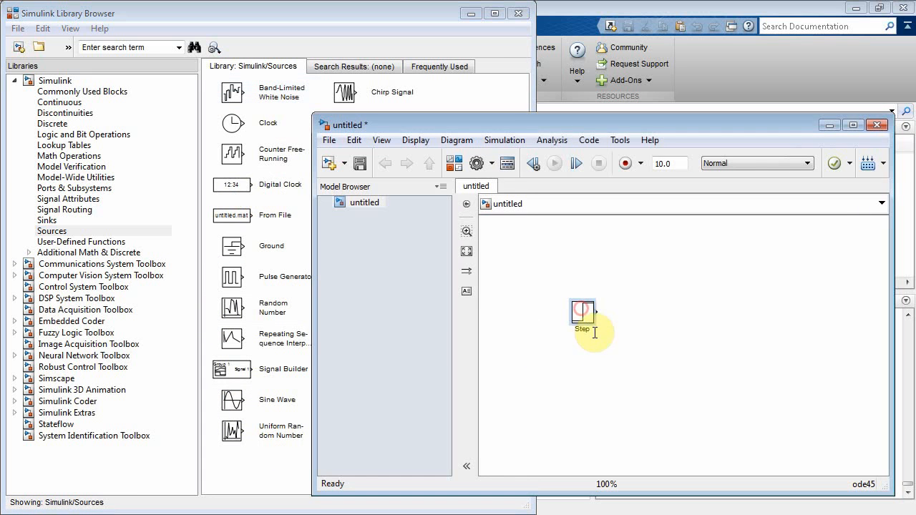
pyautogui.click(58, 103)
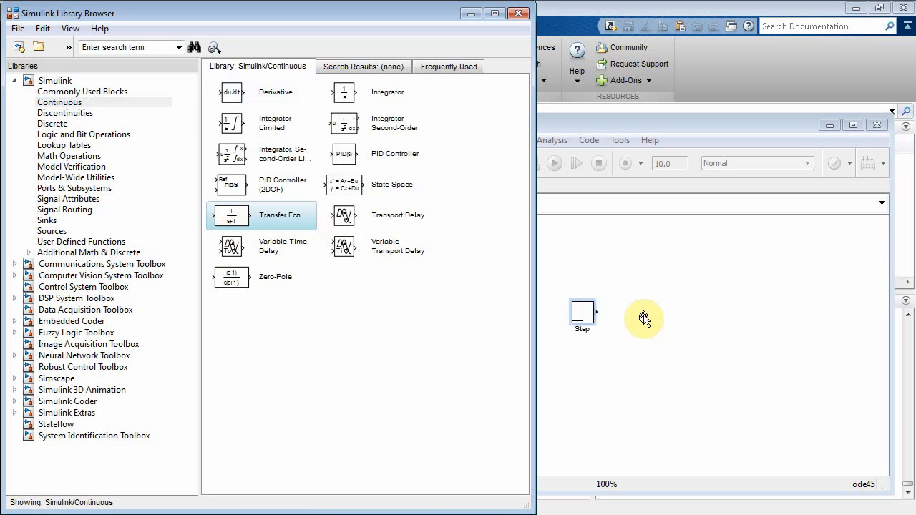
pyautogui.click(46, 221)
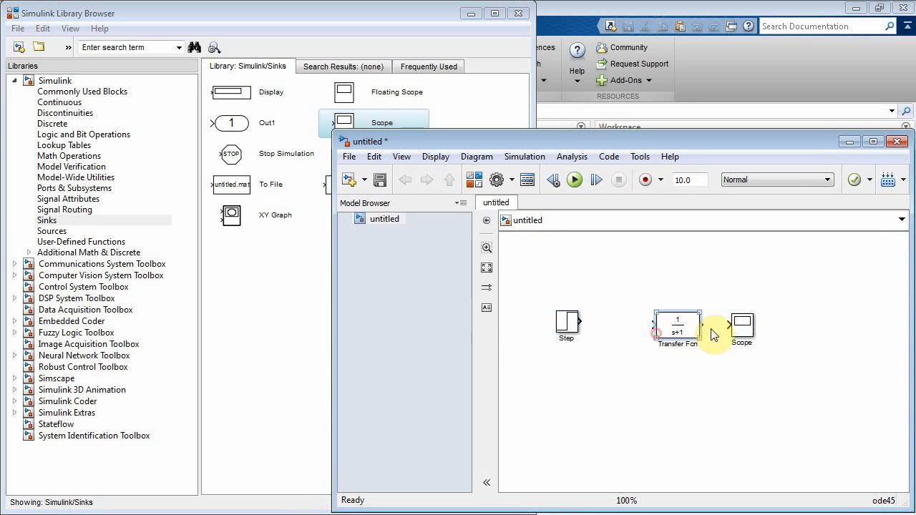
# Wire Step → Transfer Fcn → Scope, run the simulation and view the step response in the scope
pyautogui.moveTo(741, 326); pyautogui.dragTo(790, 315)
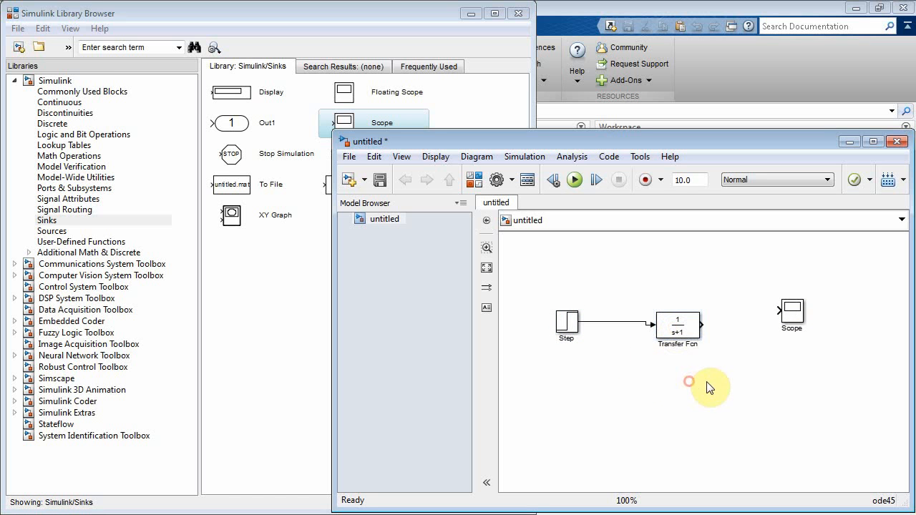
pyautogui.click(679, 326)
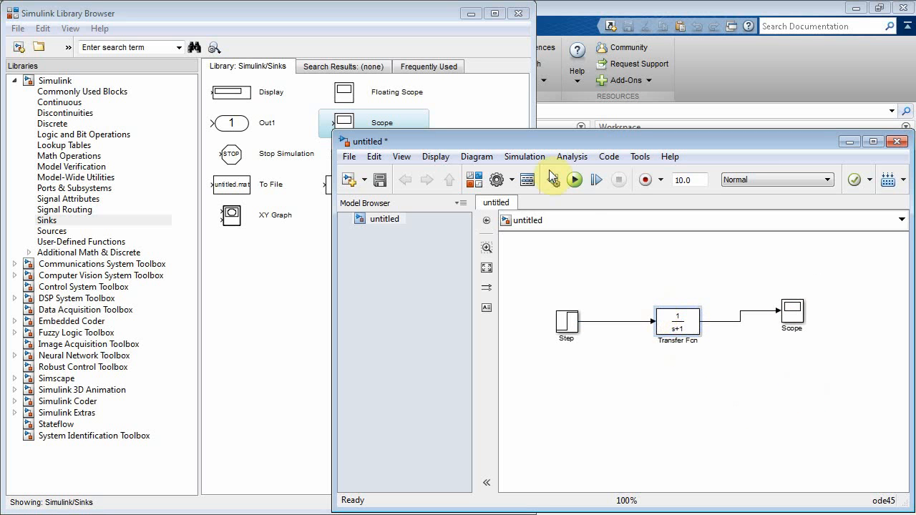
pyautogui.click(574, 180)
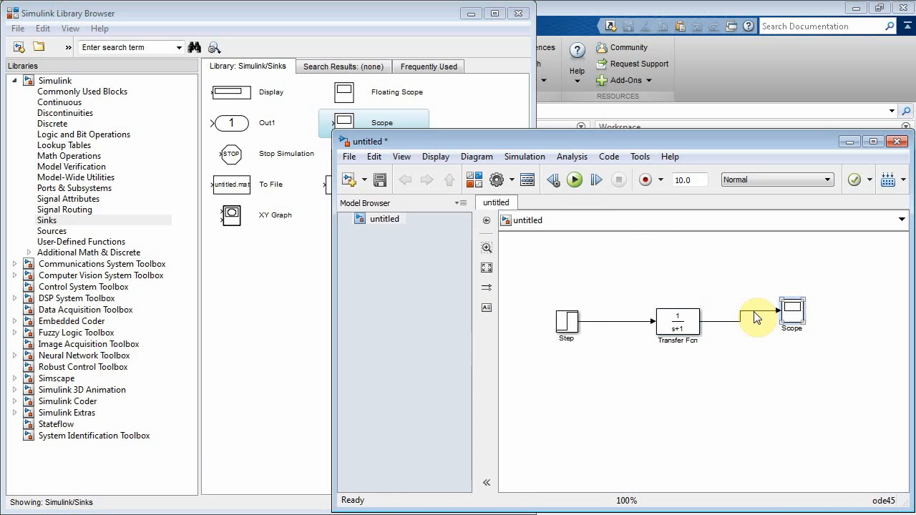
pyautogui.click(573, 180)
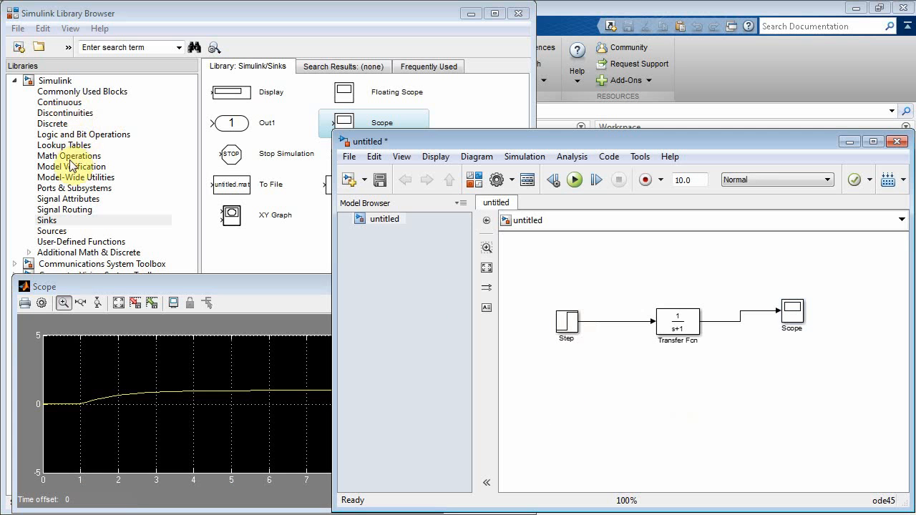
# Add a Mux combining the Step and filter output into the Scope and run to plot both signals
pyautogui.click(83, 91)
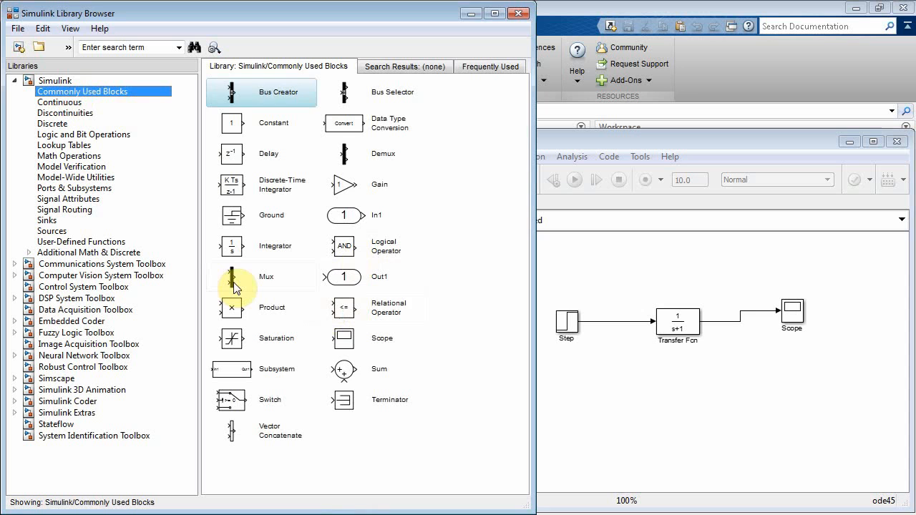
pyautogui.moveTo(230, 277); pyautogui.dragTo(752, 280)
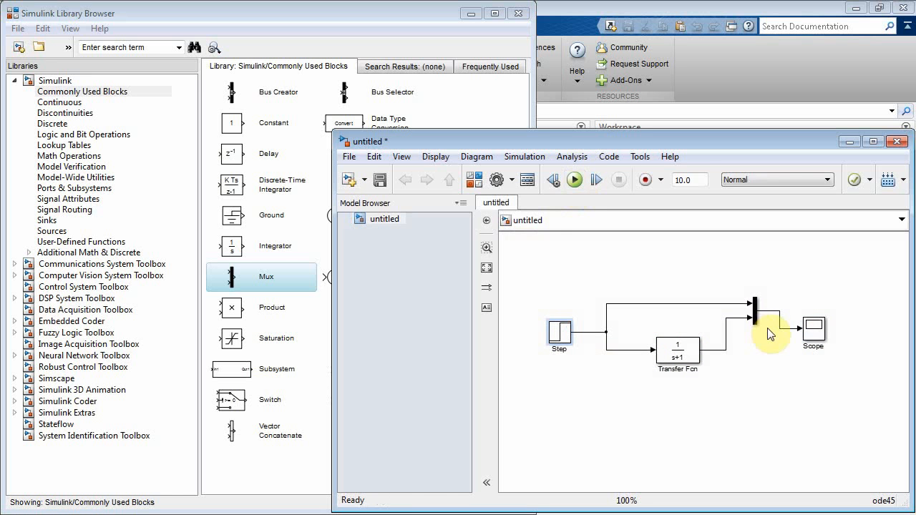
pyautogui.click(574, 180)
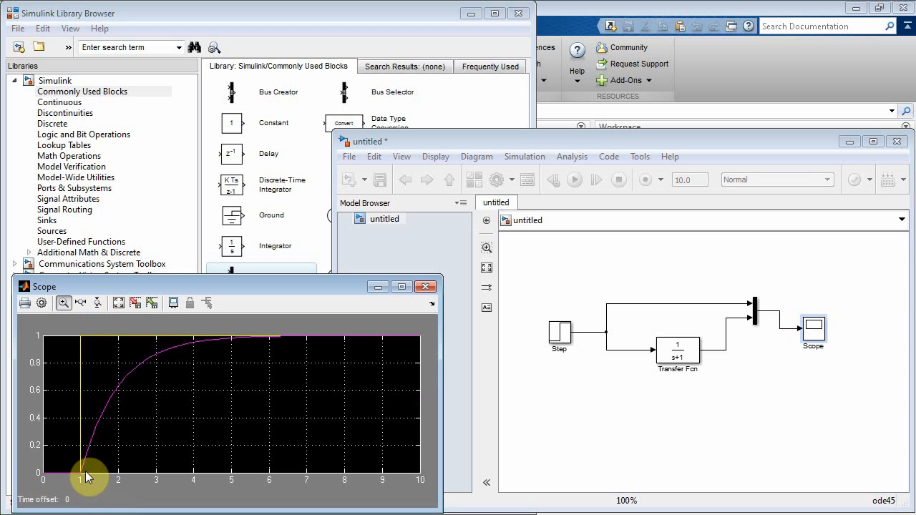
pyautogui.moveTo(111, 406)
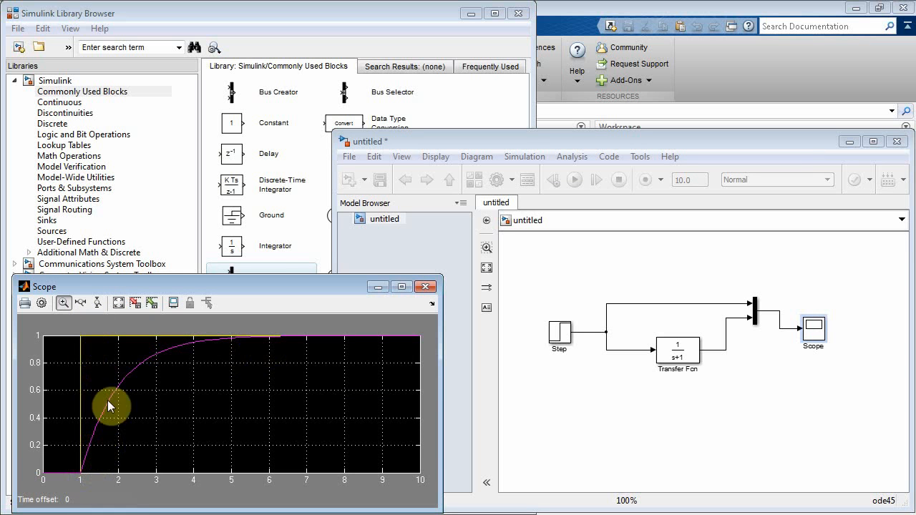
pyautogui.moveTo(112, 479)
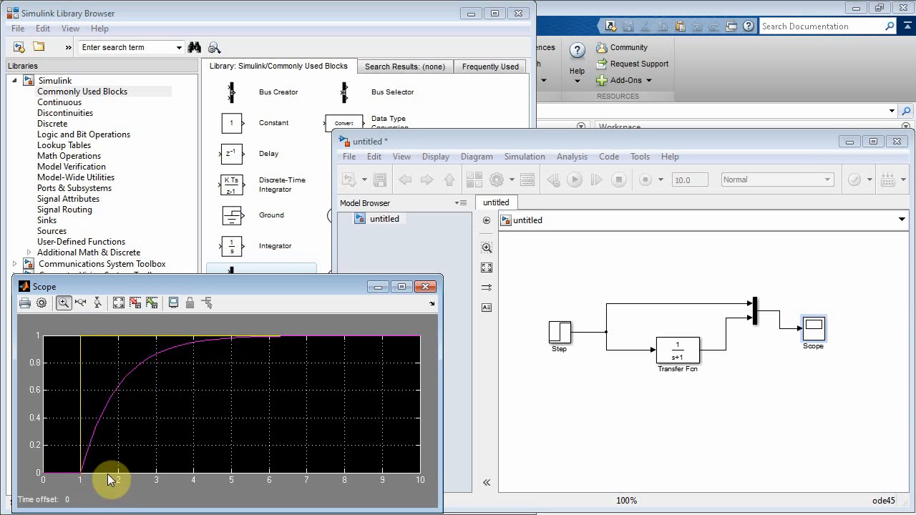
pyautogui.moveTo(692, 415)
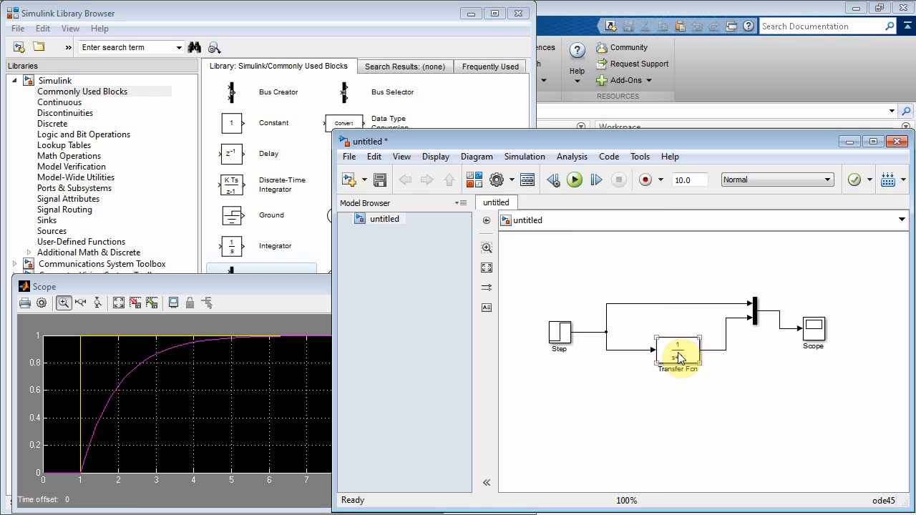
# Set the Transfer Fcn numerator to [1/(R*C)] and denominator to [1 1/(R*C)]
pyautogui.doubleClick(678, 352)
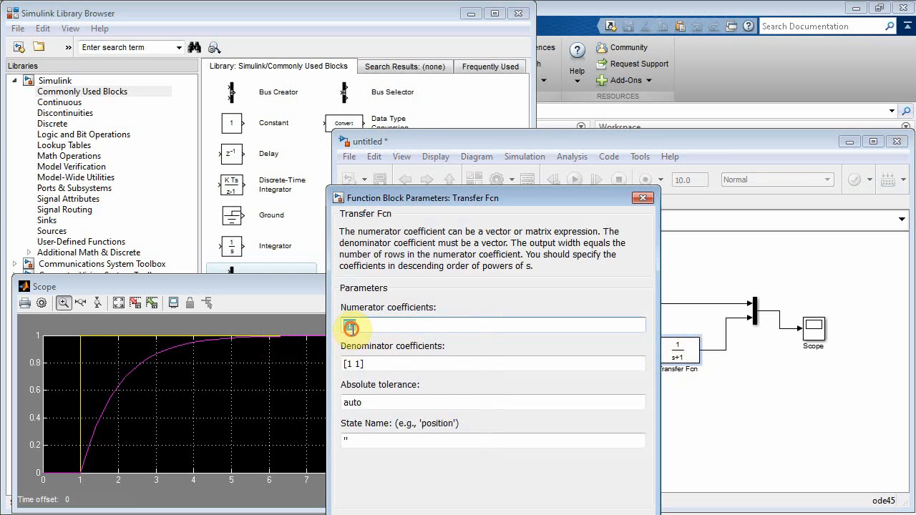
pyautogui.write('[1/]')
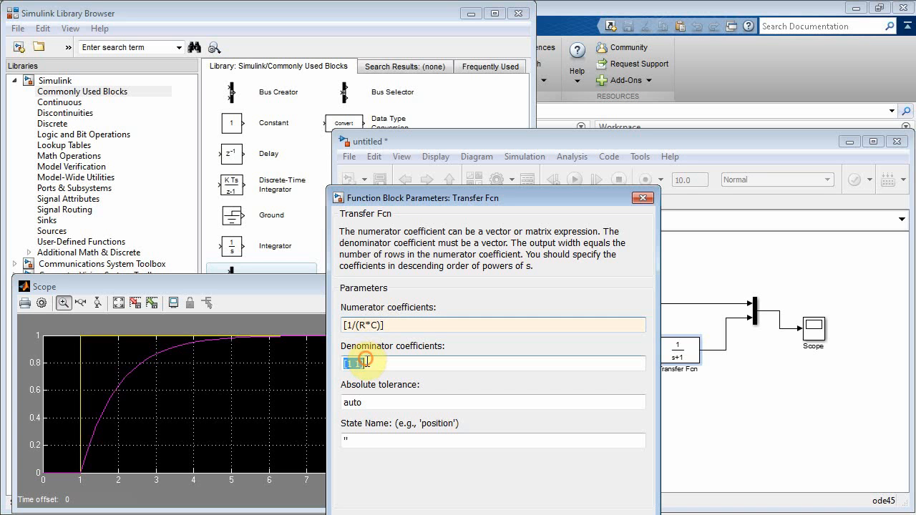
pyautogui.click(360, 365)
pyautogui.write('/(R*C)')
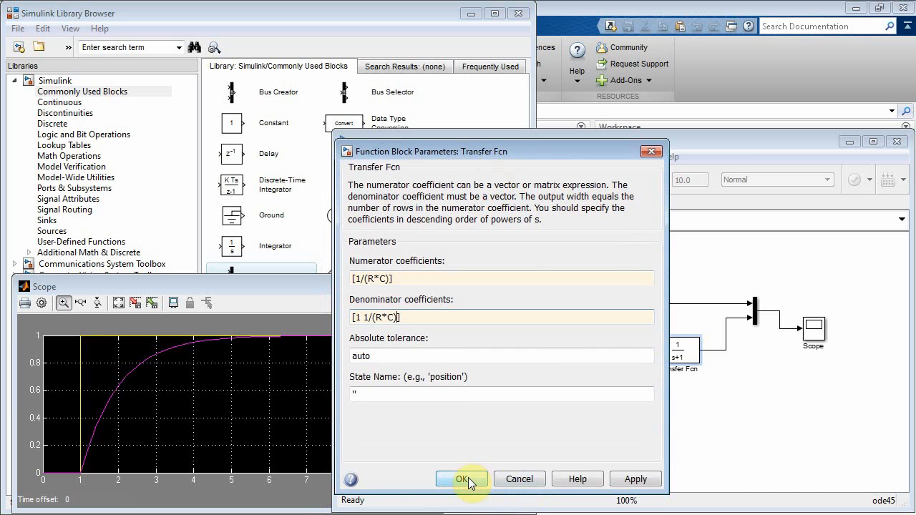
pyautogui.click(460, 478)
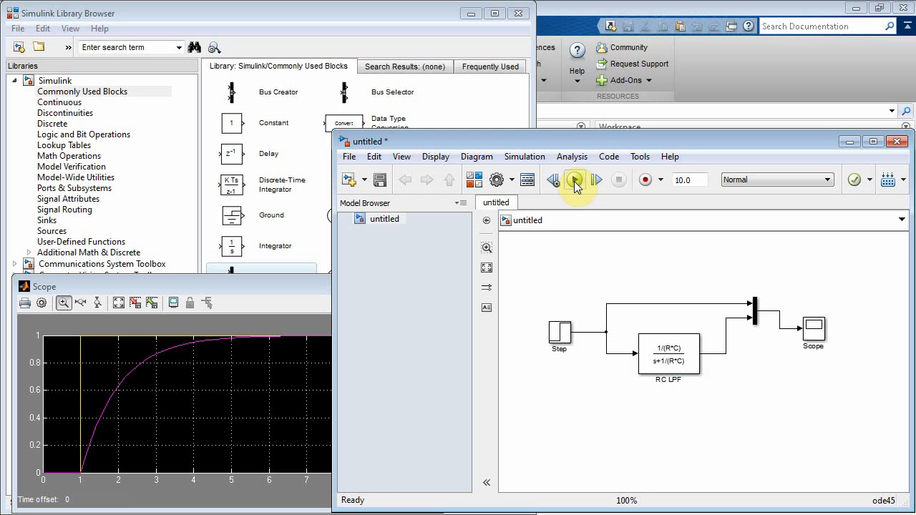
pyautogui.click(576, 180)
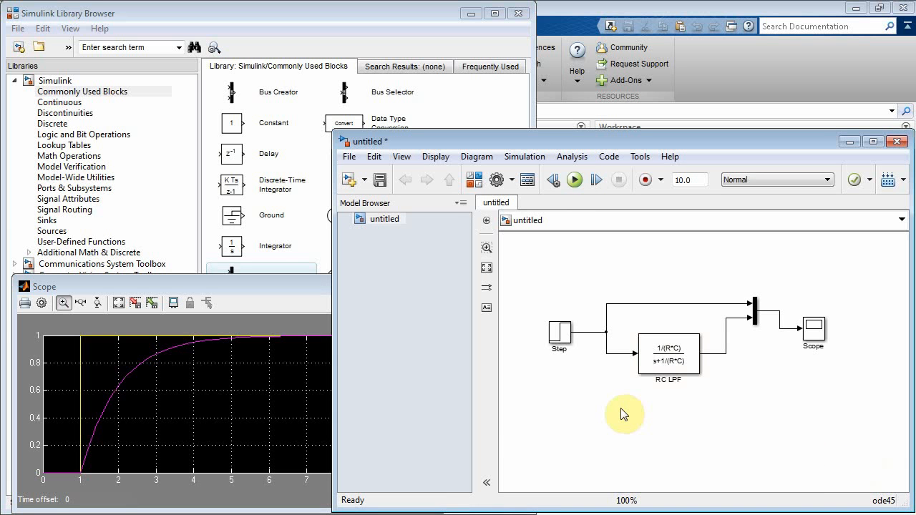
pyautogui.moveTo(657, 452)
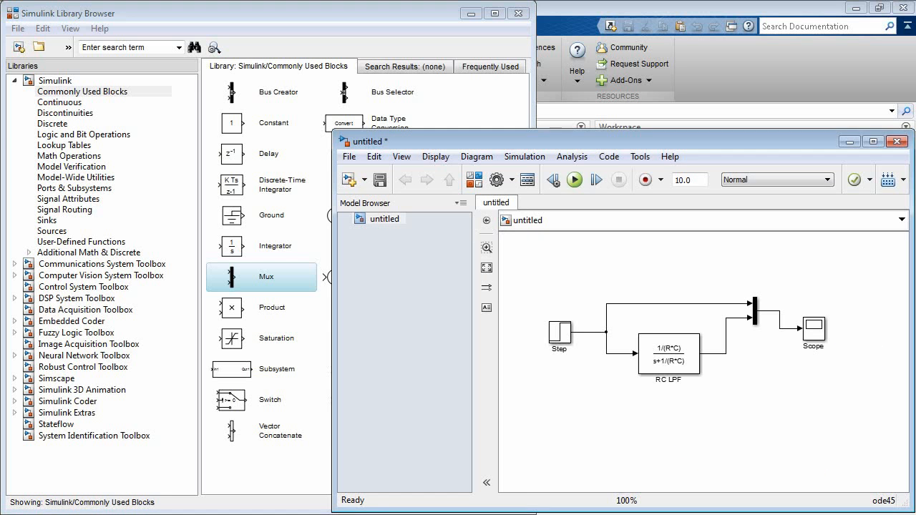
pyautogui.click(576, 180)
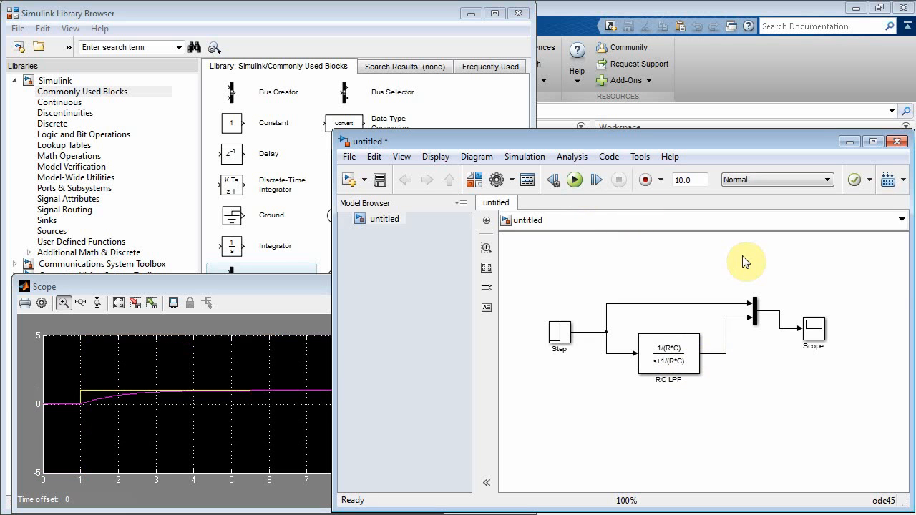
pyautogui.click(119, 303)
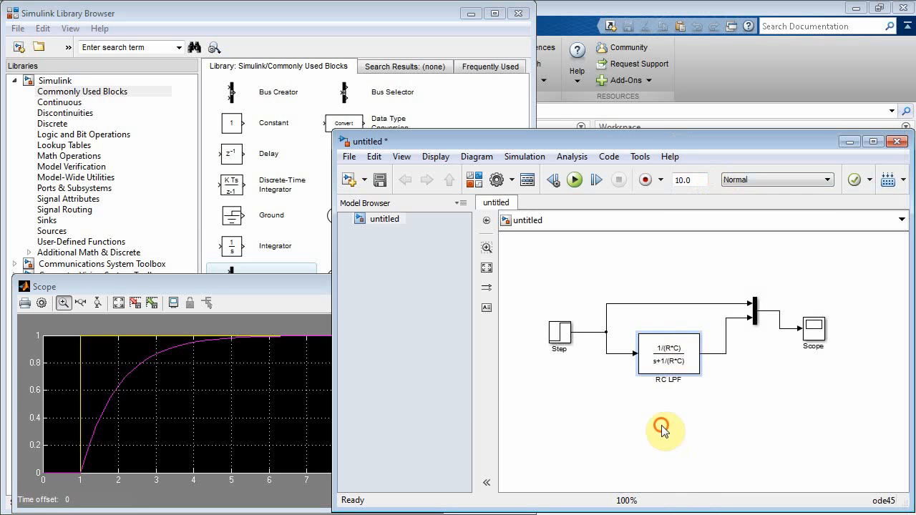
# Paste a copy of the filter block as RC LPF1 and set the Mux to 3 inputs
pyautogui.rightClick(664, 431)
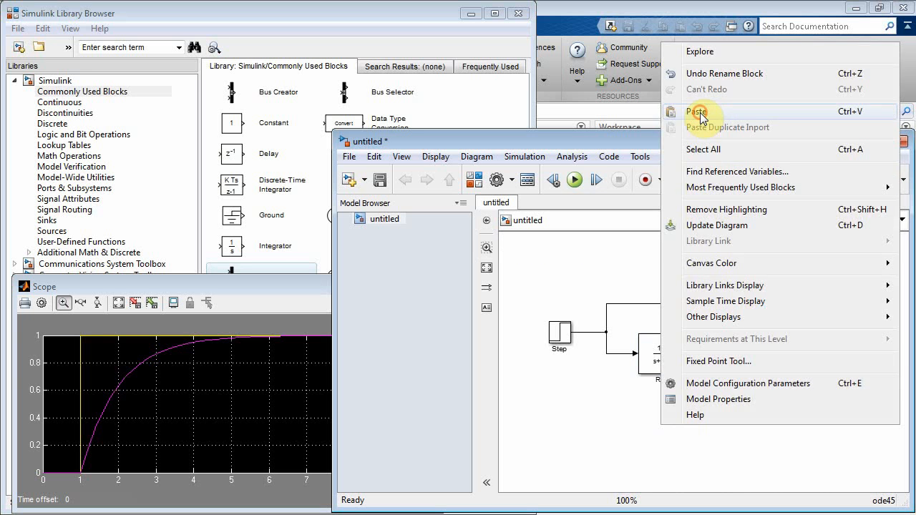
pyautogui.click(698, 112)
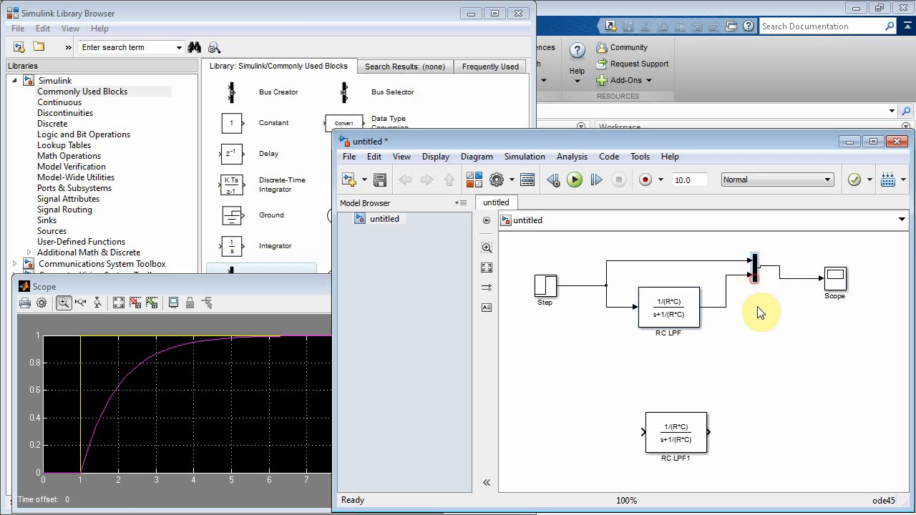
pyautogui.doubleClick(751, 272)
pyautogui.write('3')
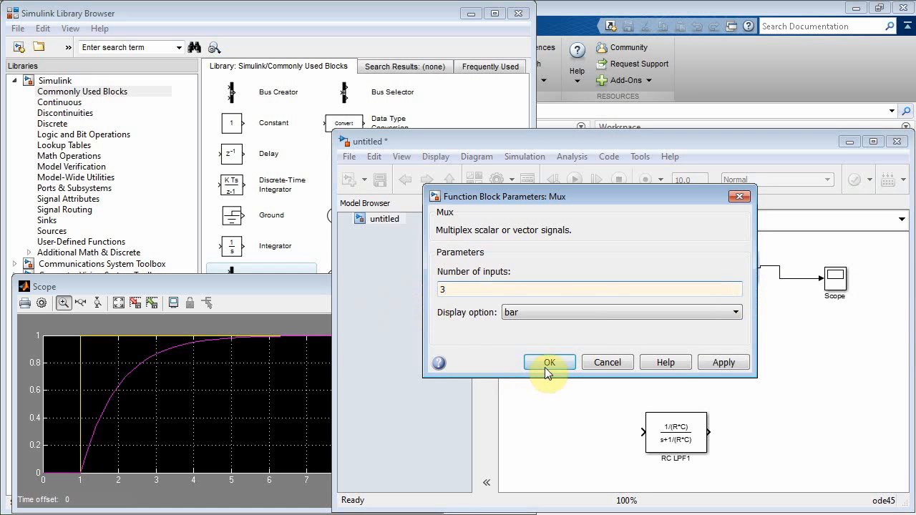
pyautogui.click(549, 363)
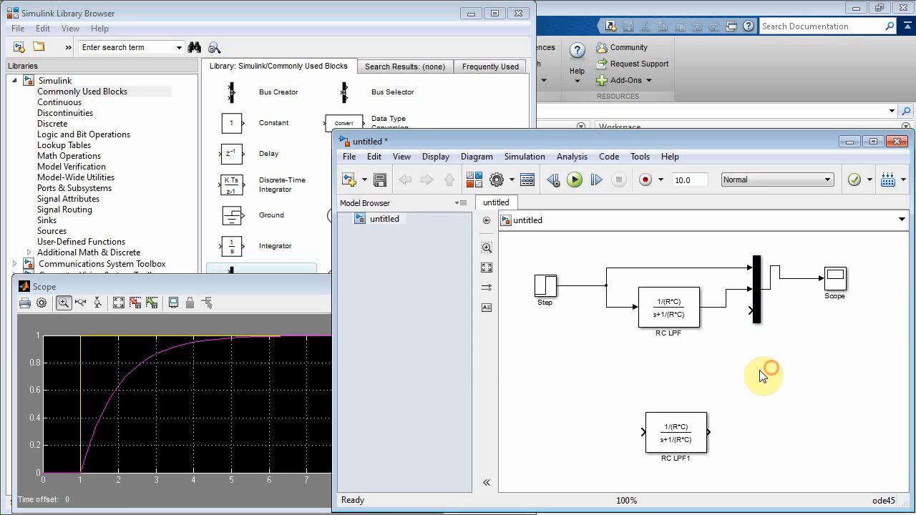
# Wire the Step into RC LPF1 and RC LPF1 into the third Mux input
pyautogui.click(669, 303)
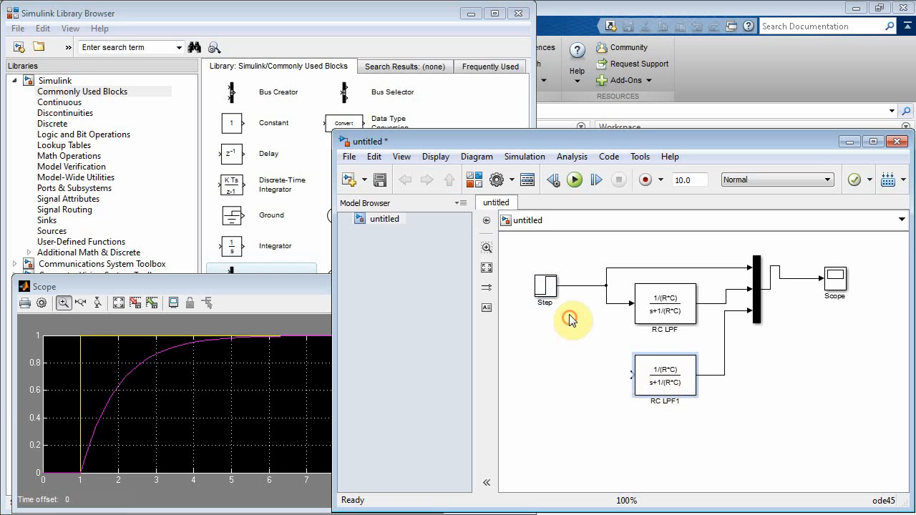
pyautogui.click(664, 377)
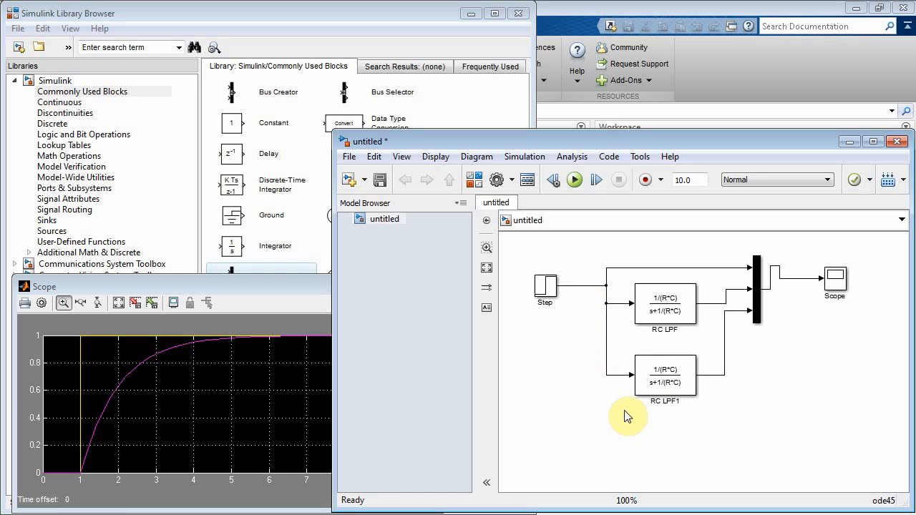
# Set RC LPF1 numerator to [1/(L*C)] and denominator to [1 (R/L) 1/(L*C)] for the RLC filter
pyautogui.doubleClick(665, 375)
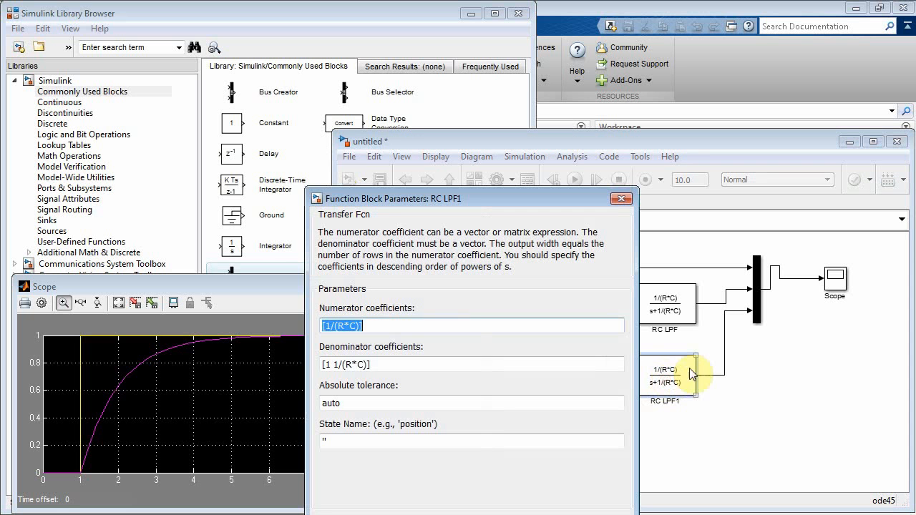
pyautogui.click(371, 327)
pyautogui.write('[wn^2')
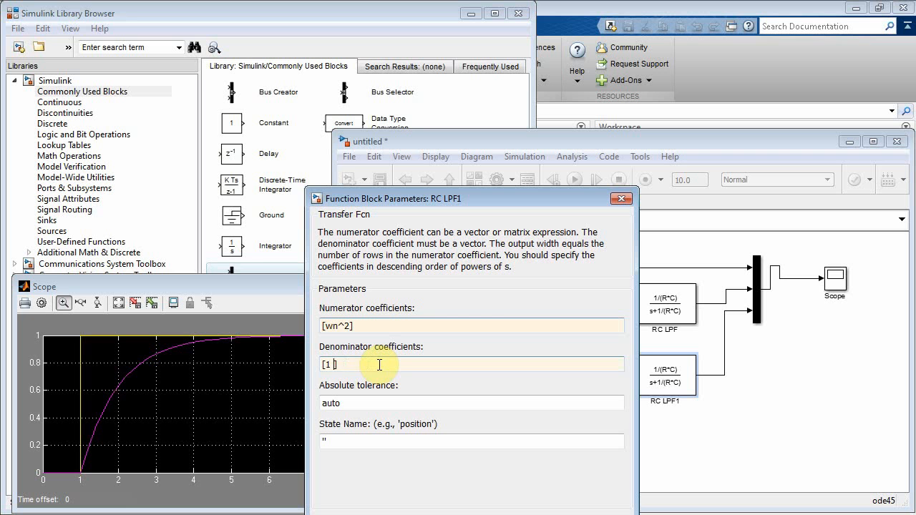
pyautogui.write('(R/L)')
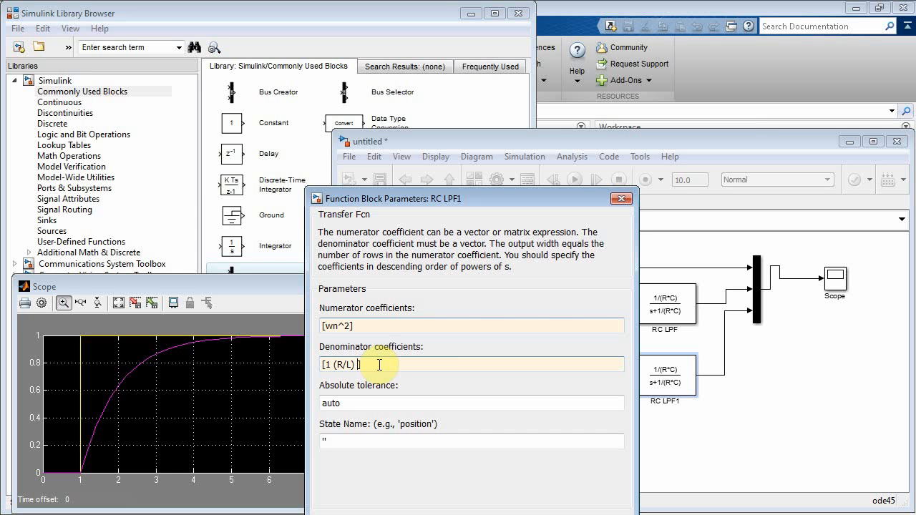
pyautogui.write('1/l')
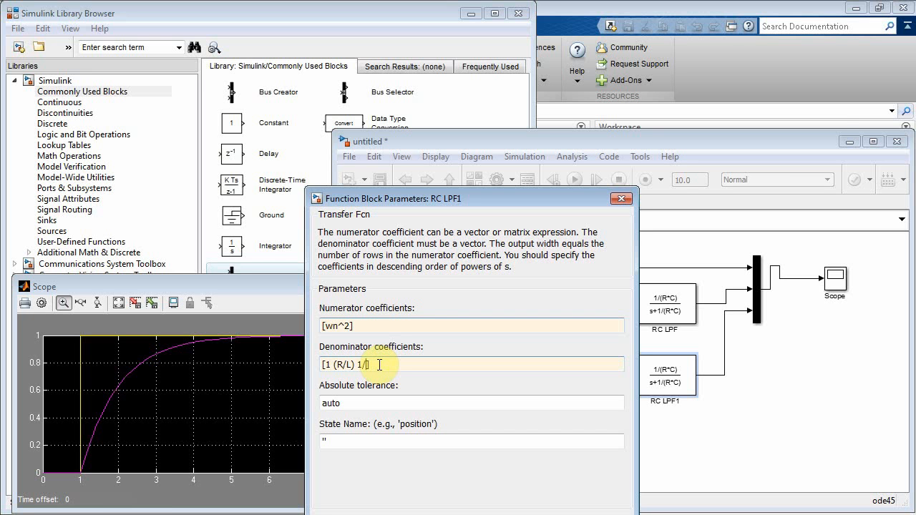
pyautogui.write('(L)')
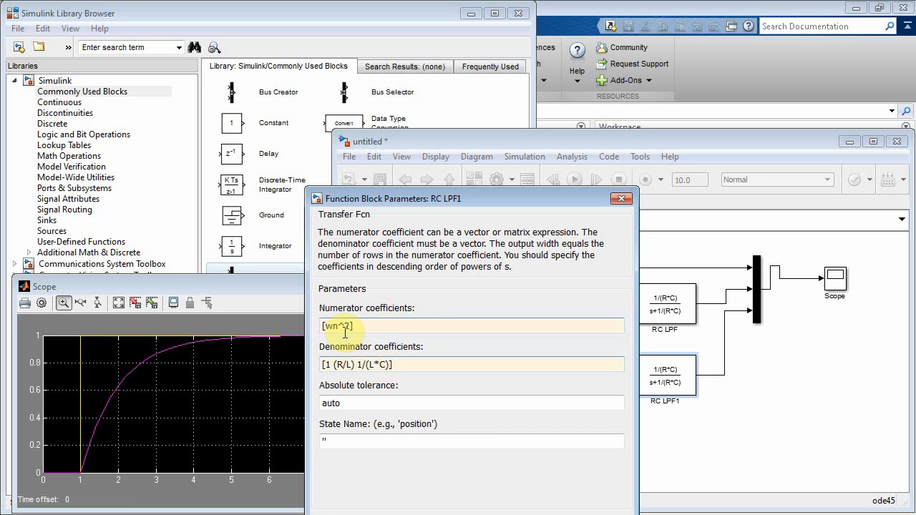
pyautogui.press('Backspace')
pyautogui.write('[ 1/')
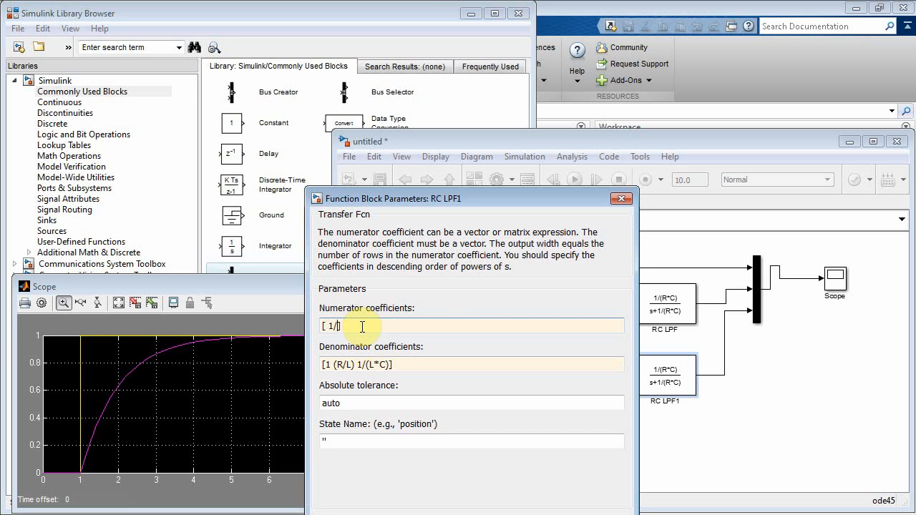
pyautogui.write('(L*C)')
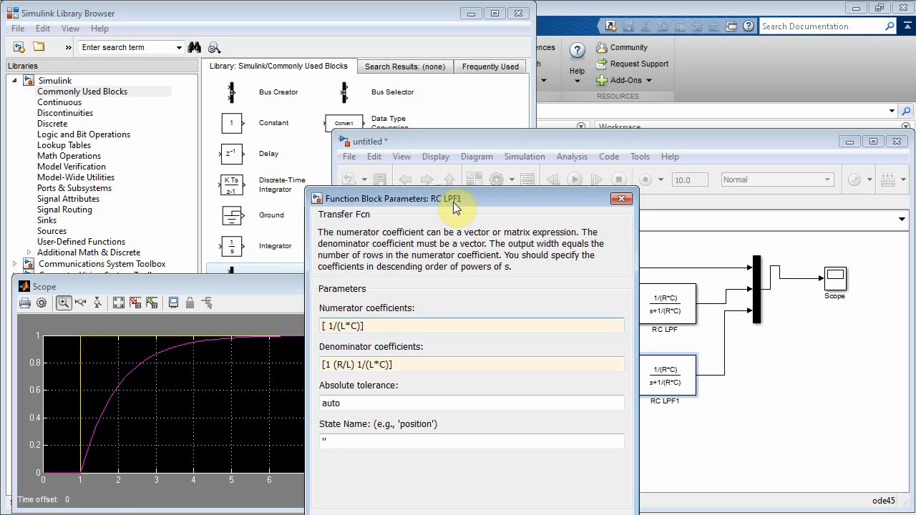
pyautogui.click(621, 197)
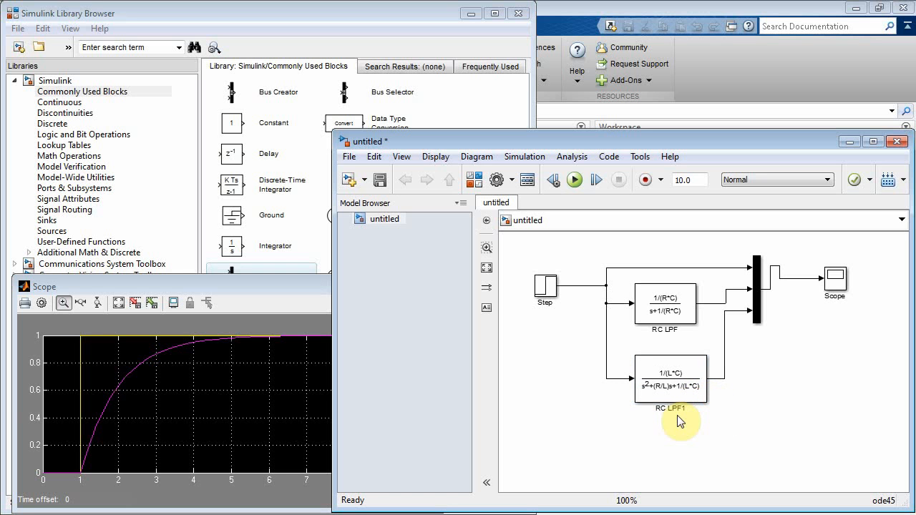
# Define the inductance L = 1 in the MATLAB Command Window
pyautogui.click(667, 378)
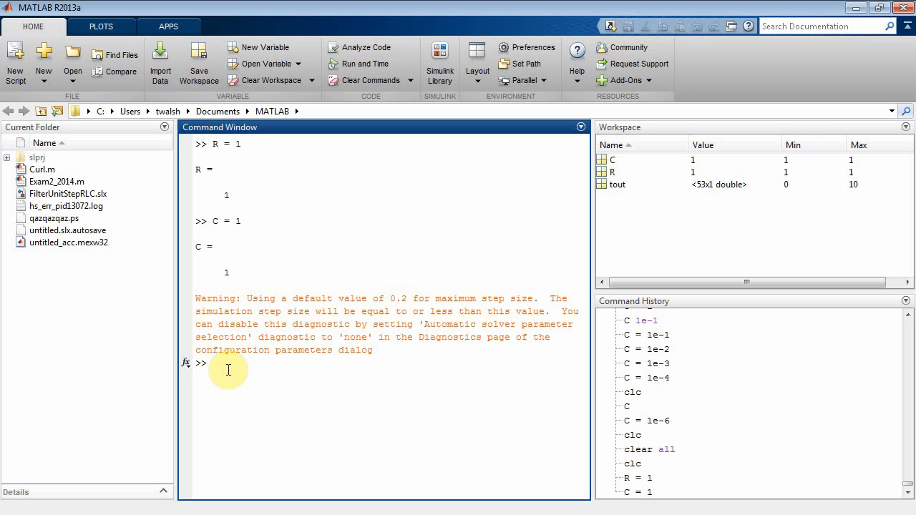
pyautogui.write('L')
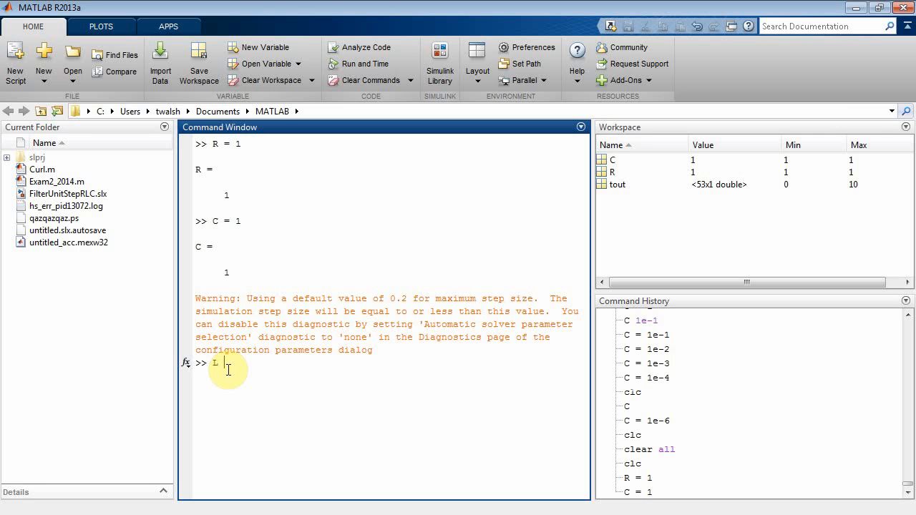
pyautogui.write('L = 1')
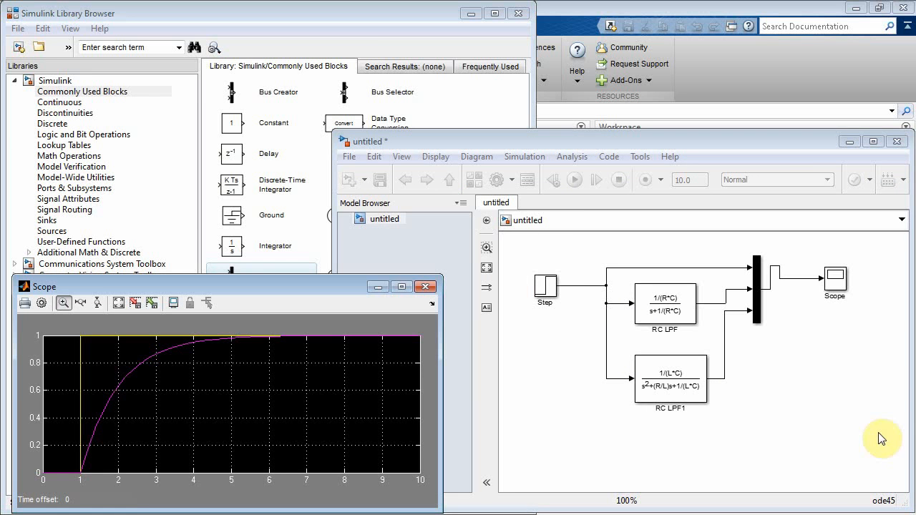
# Run the simulation to show the RLC response overshooting before settling at 1
pyautogui.click(574, 181)
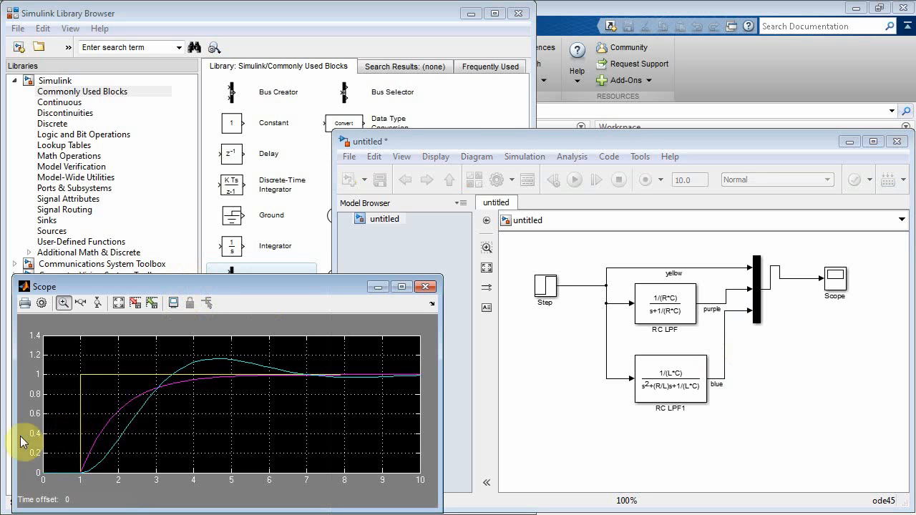
pyautogui.moveTo(86, 470)
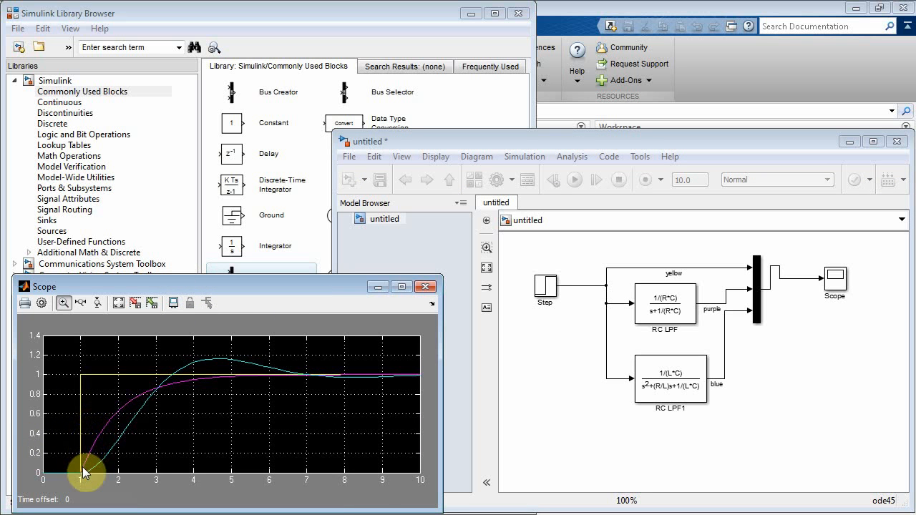
pyautogui.moveTo(238, 383)
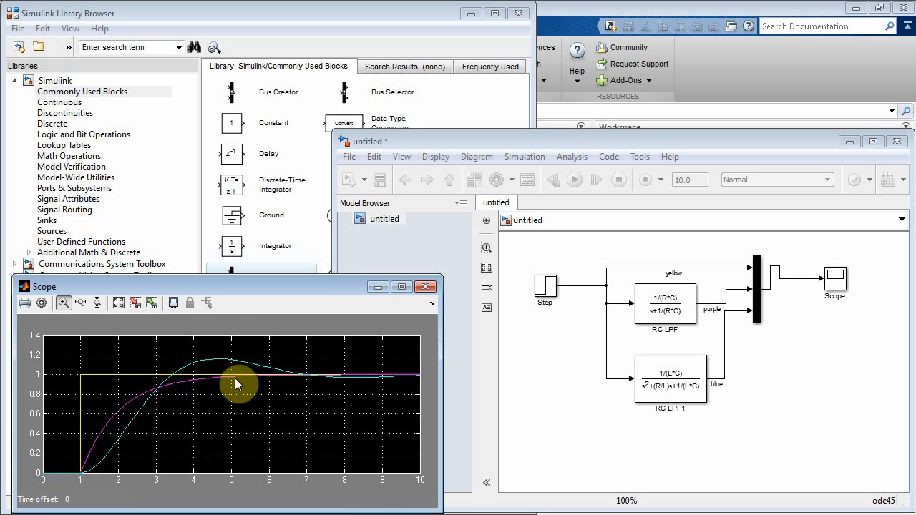
pyautogui.moveTo(378, 449)
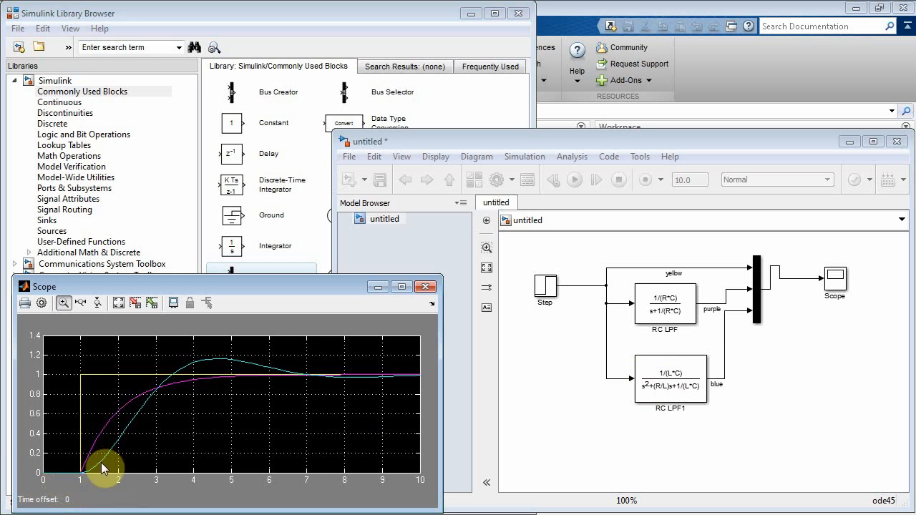
pyautogui.moveTo(288, 370)
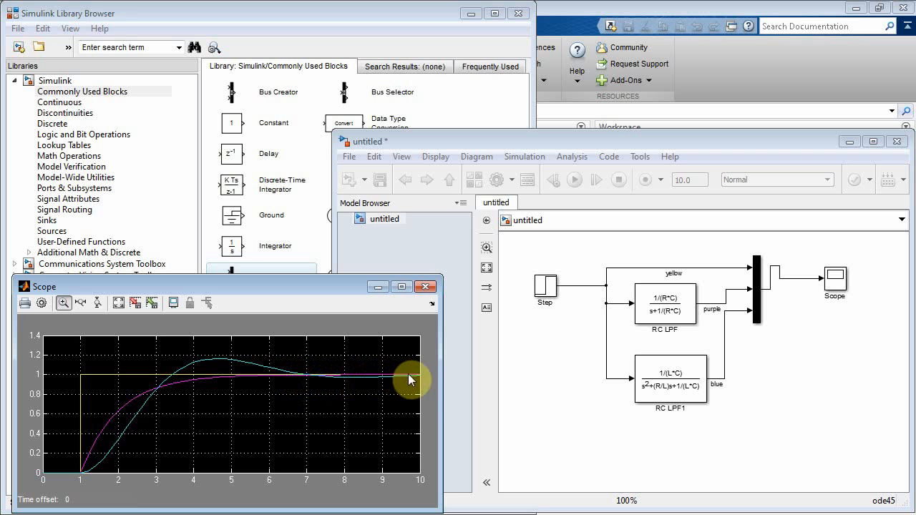
pyautogui.moveTo(638, 435)
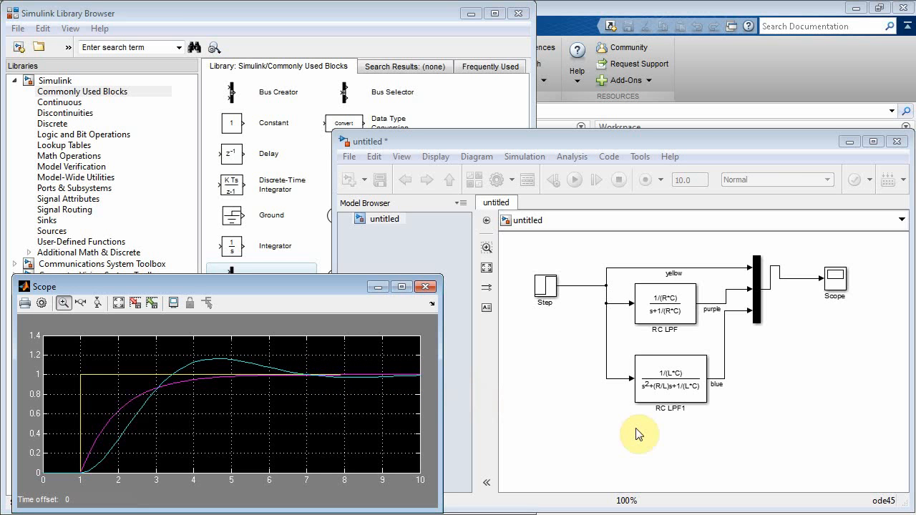
# Paste another RLC filter copy as RC LPF2 and set the Mux to 4 inputs
pyautogui.click(667, 303)
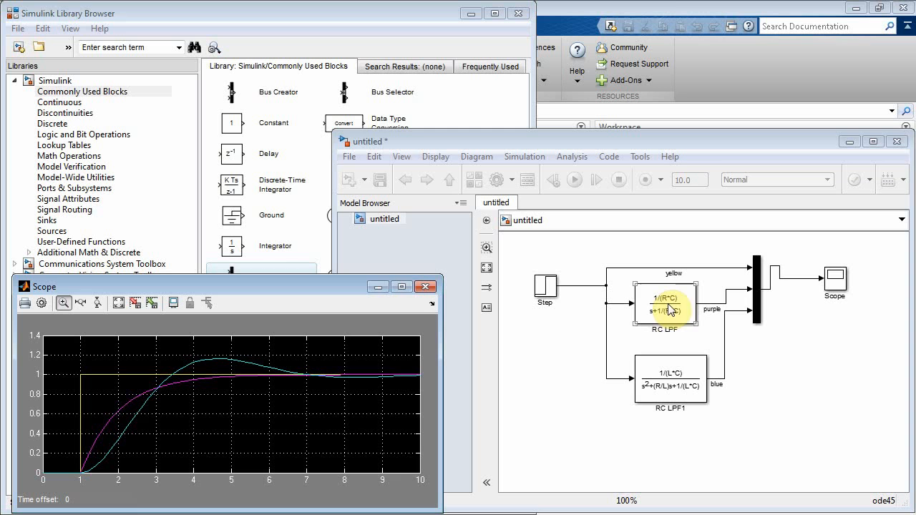
pyautogui.rightClick(670, 383)
pyautogui.write('4')
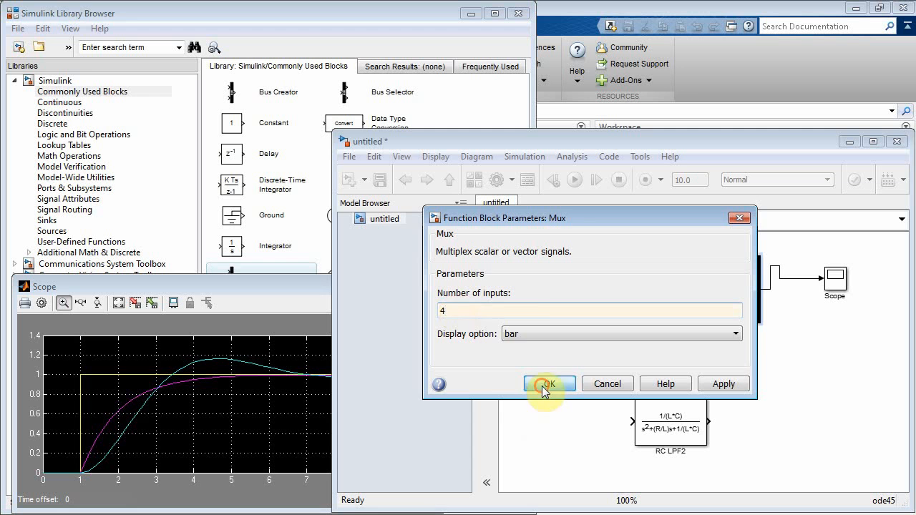
pyautogui.click(549, 383)
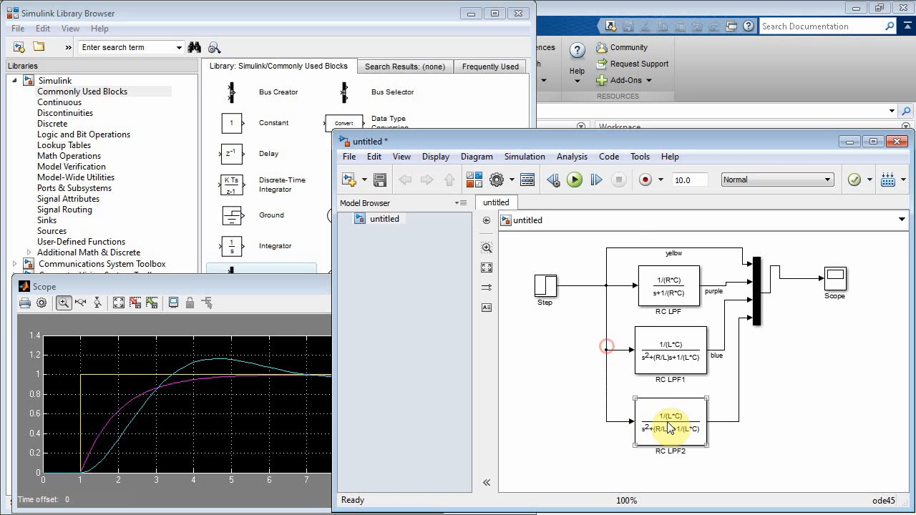
# Set RC LPF2 numerator to [wn*wn] and denominator to [1 2*zeta*wn wn*wn]
pyautogui.doubleClick(673, 422)
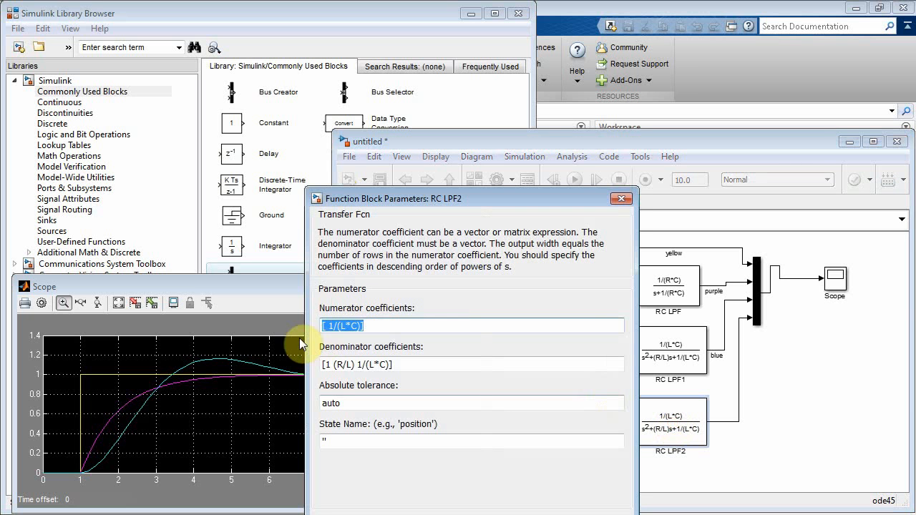
pyautogui.click(374, 326)
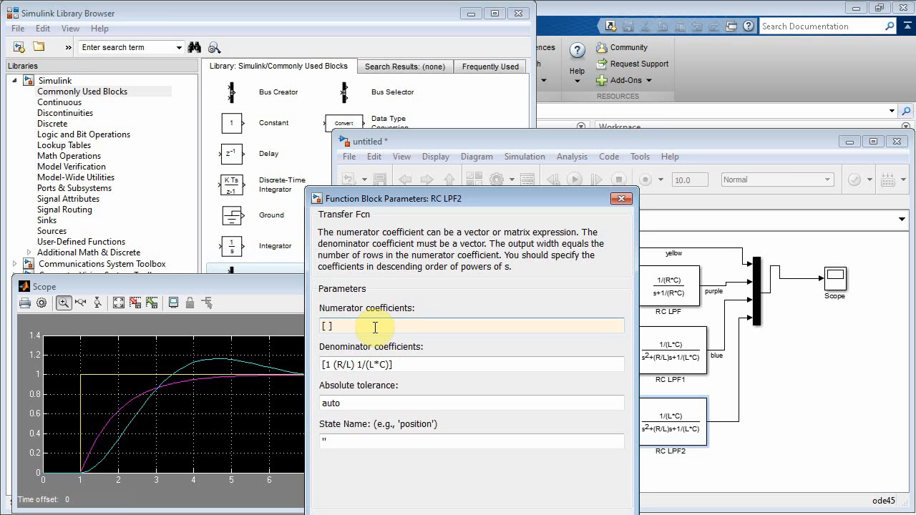
pyautogui.write('wn^')
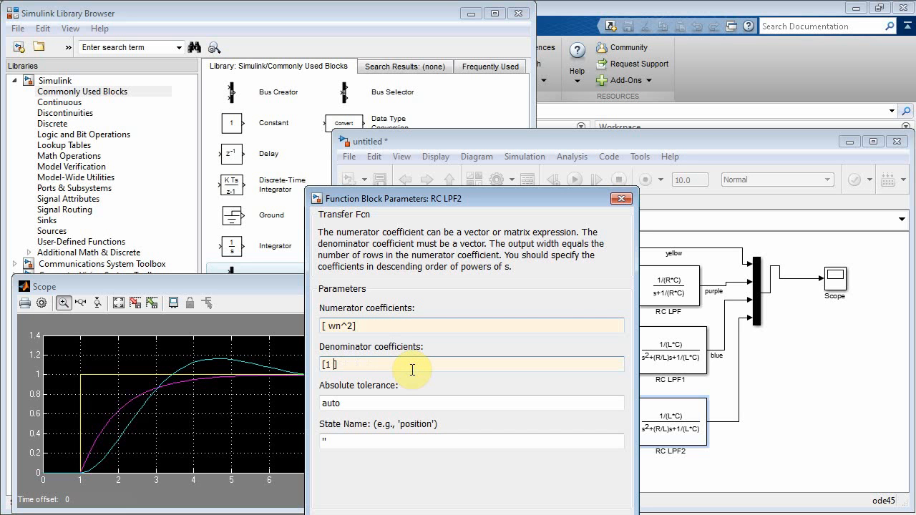
pyautogui.write('2*')
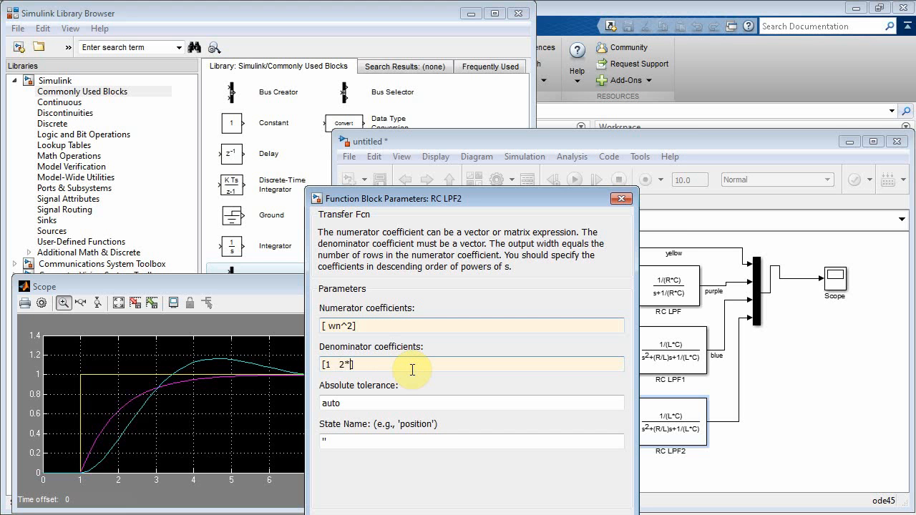
pyautogui.write('z*')
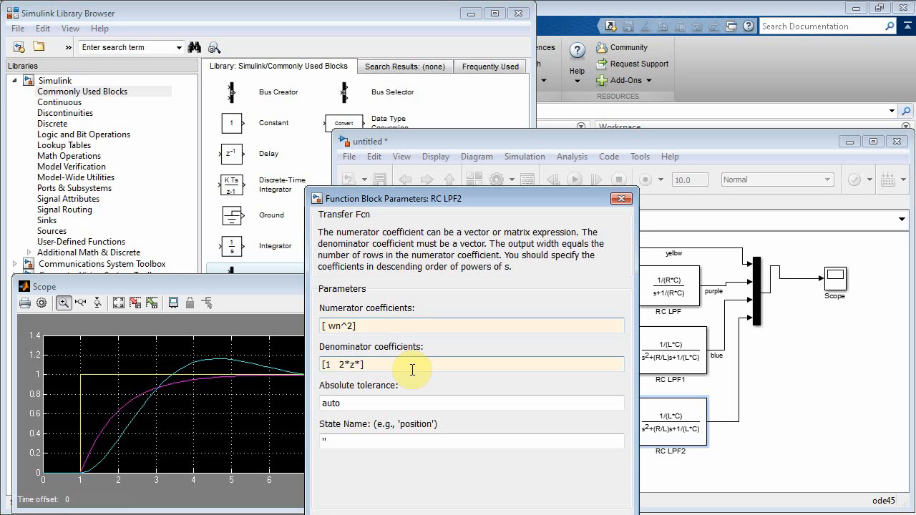
pyautogui.write('wn')
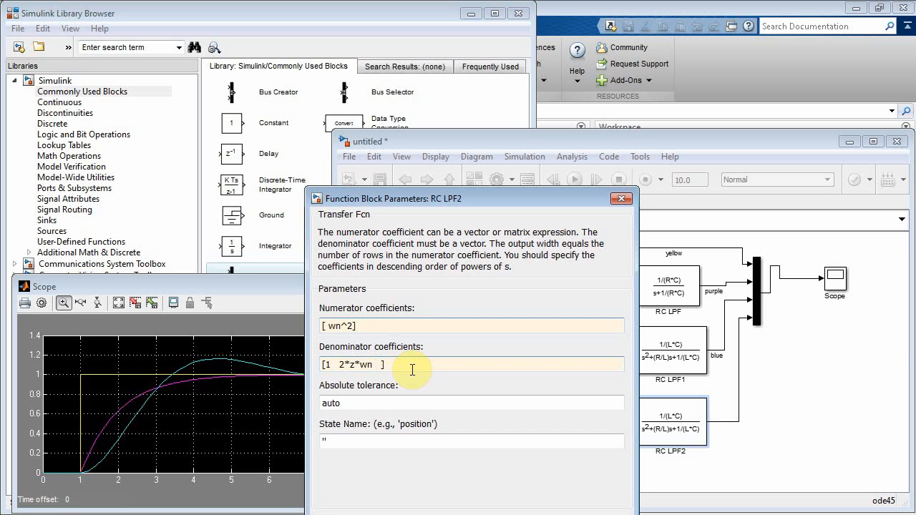
pyautogui.write('wn')
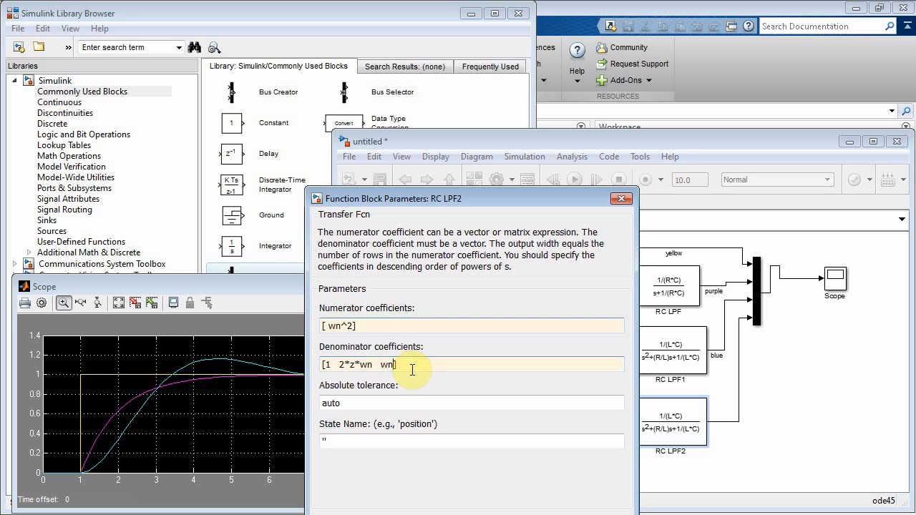
pyautogui.write('*wn')
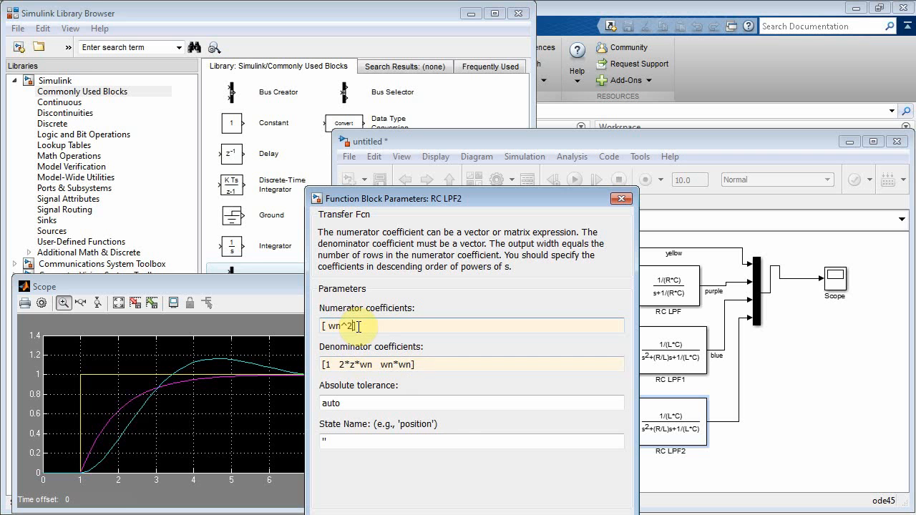
pyautogui.write('wn*wn')
pyautogui.click(470, 365)
pyautogui.write('eta')
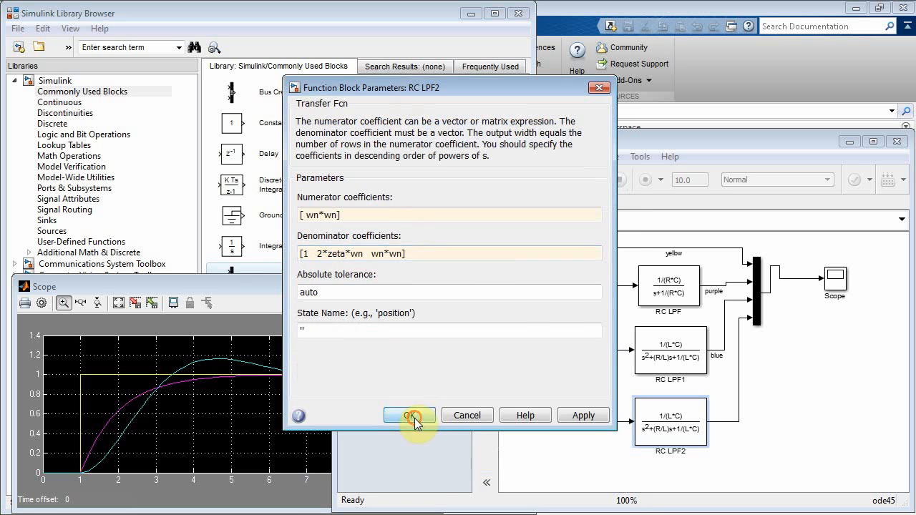
pyautogui.click(408, 415)
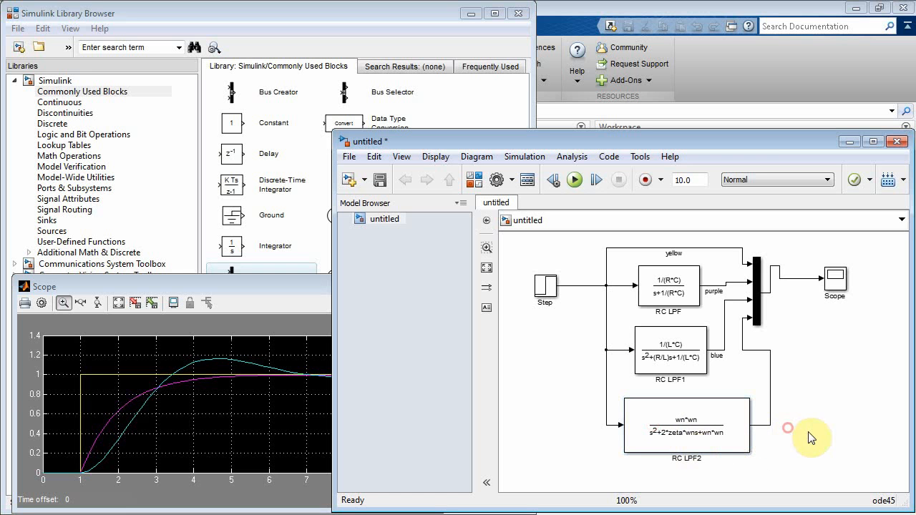
# Define zeta = 1 in the MATLAB workspace (wn = 1 already set) and return to the model
pyautogui.click(658, 438)
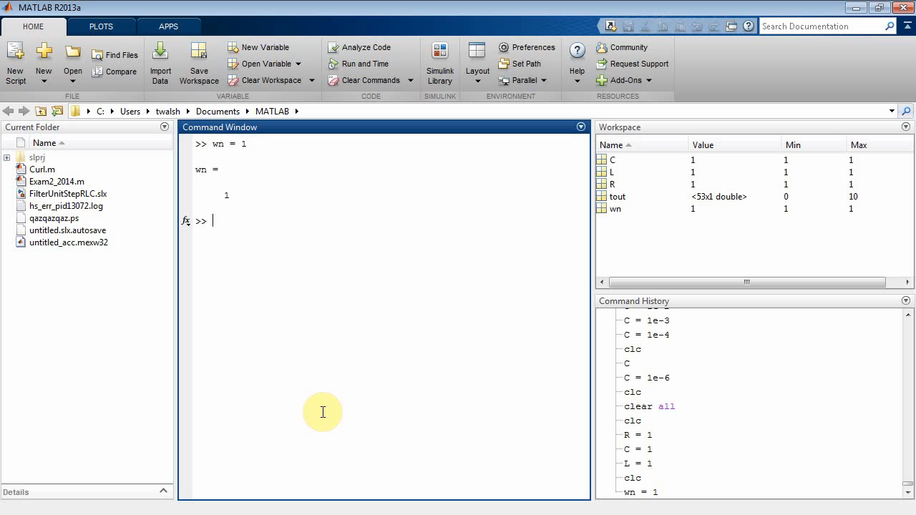
pyautogui.write('zeta = 1')
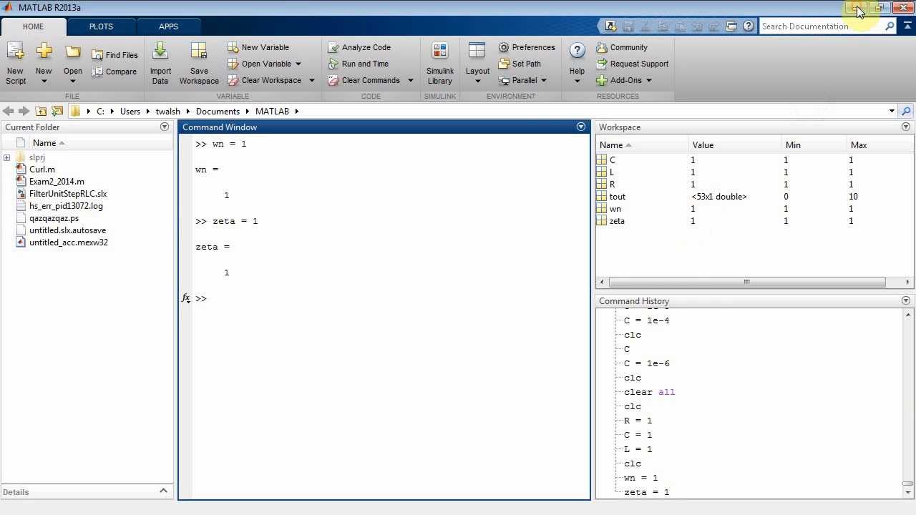
pyautogui.click(847, 8)
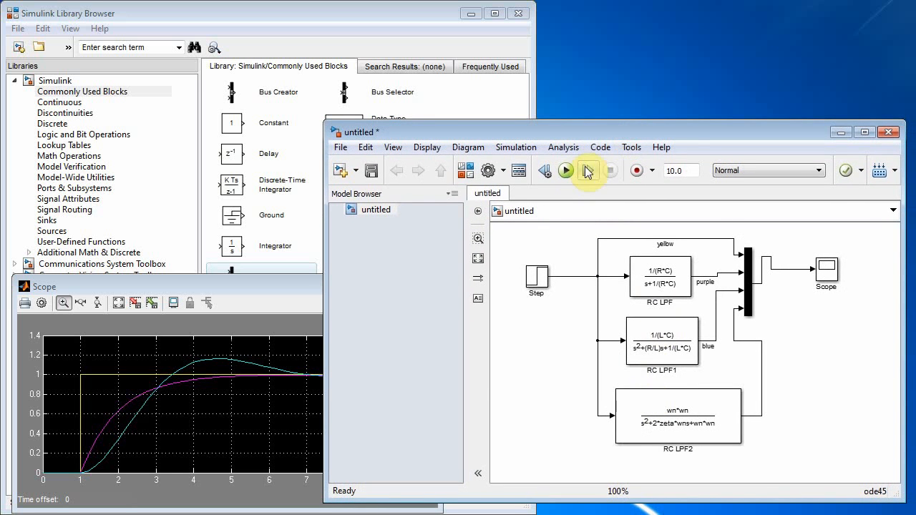
# Run the simulation and compare the RC LPF1 and RC LPF2 transfer function blocks
pyautogui.click(565, 170)
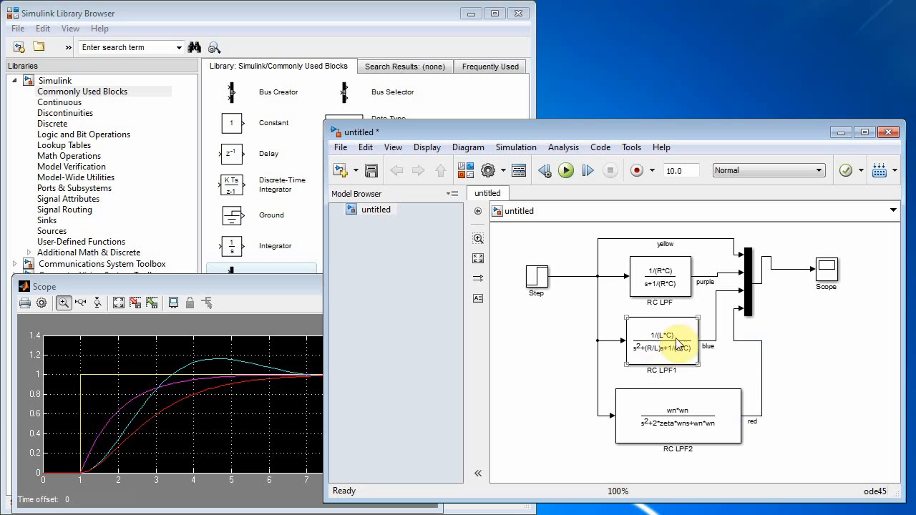
pyautogui.click(676, 424)
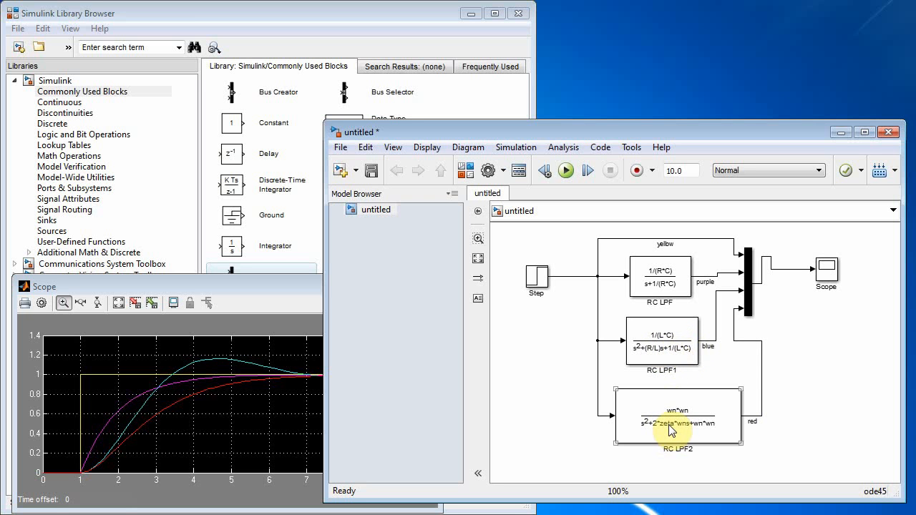
pyautogui.click(661, 342)
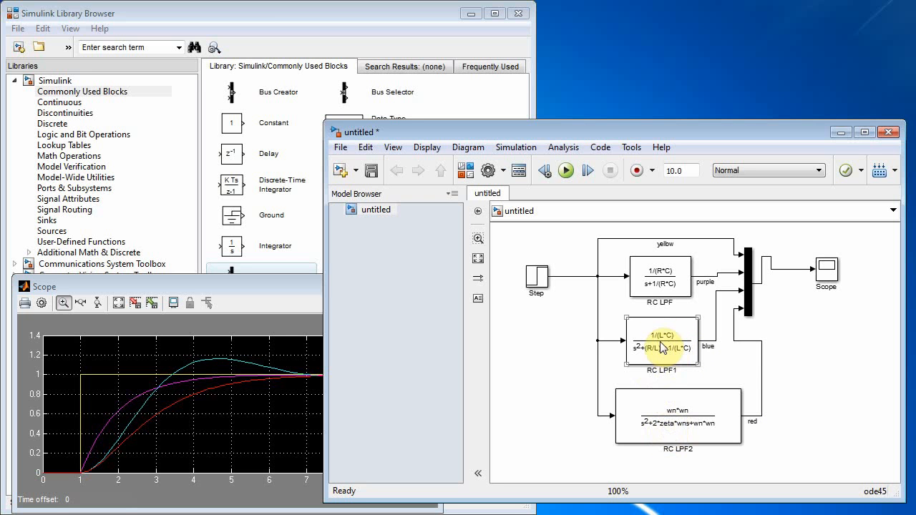
pyautogui.click(678, 422)
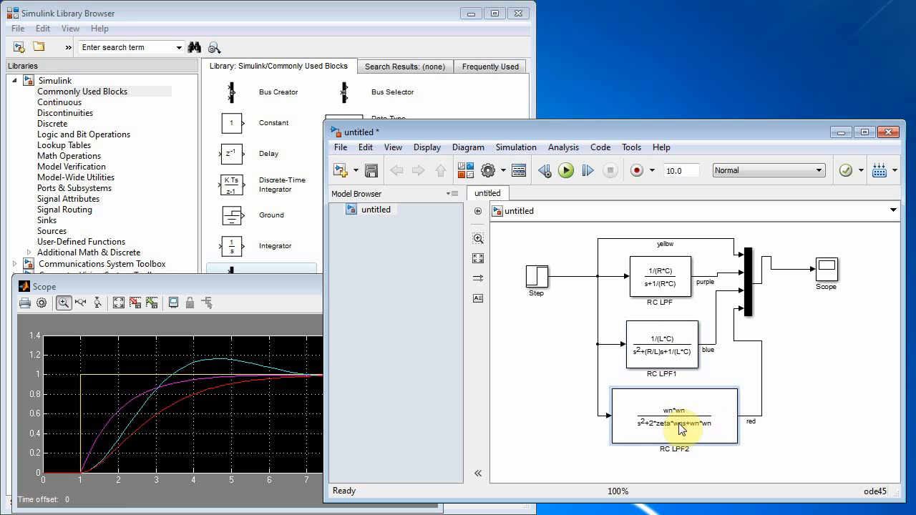
pyautogui.click(679, 428)
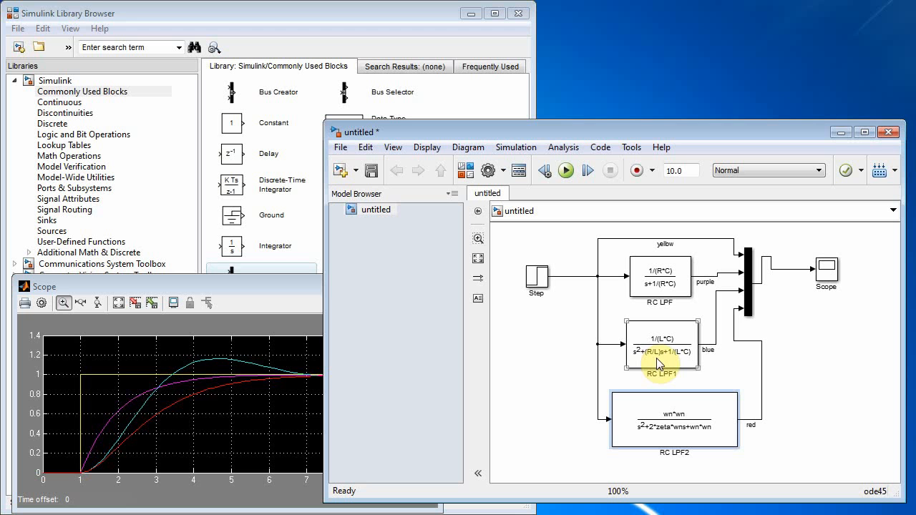
pyautogui.moveTo(192, 375)
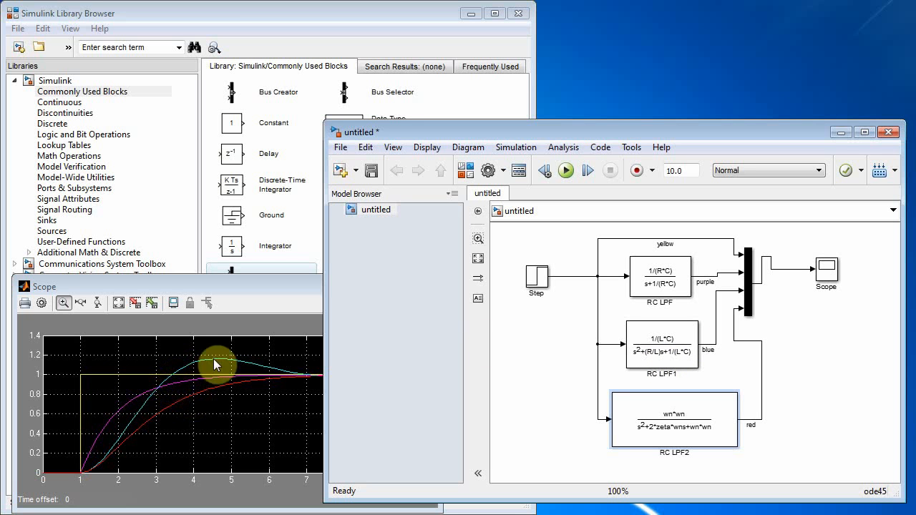
# Review the scope responses and begin entering a smaller zeta value at the MATLAB prompt
pyautogui.click(667, 427)
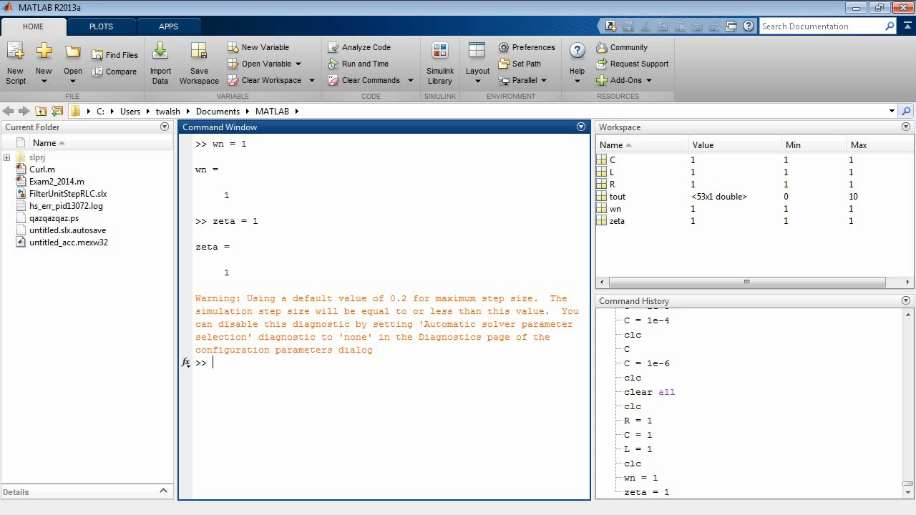
pyautogui.click(249, 363)
pyautogui.write('zeta =')
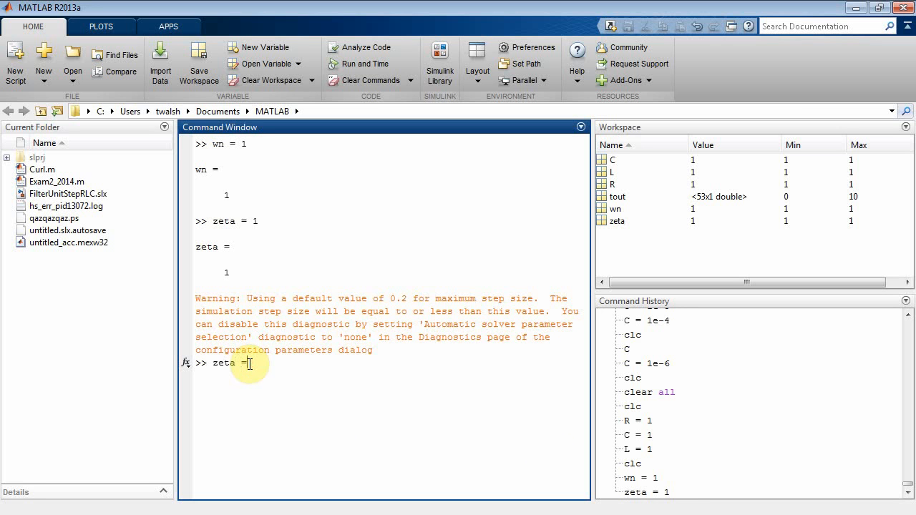
pyautogui.write('0')
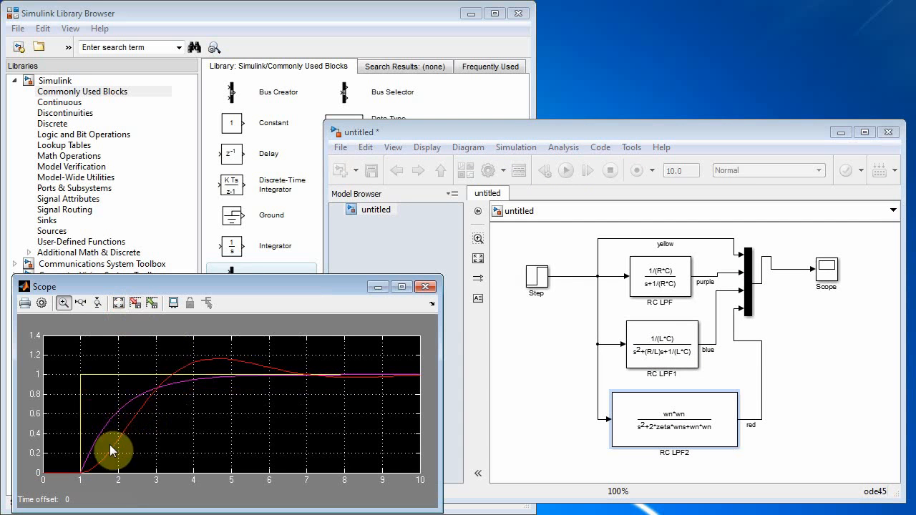
pyautogui.moveTo(727, 360)
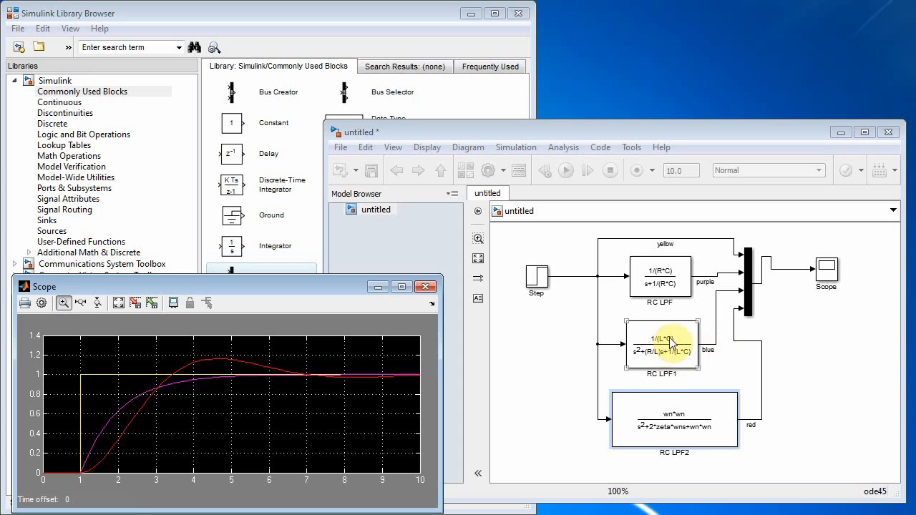
# Enter a new zeta assignment in the Command Window to lower the damping further
pyautogui.click(684, 430)
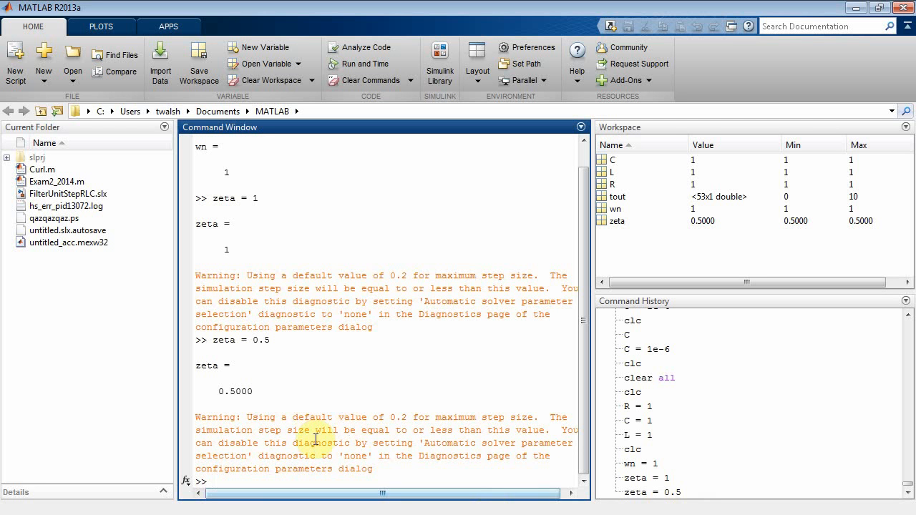
pyautogui.write('zeta')
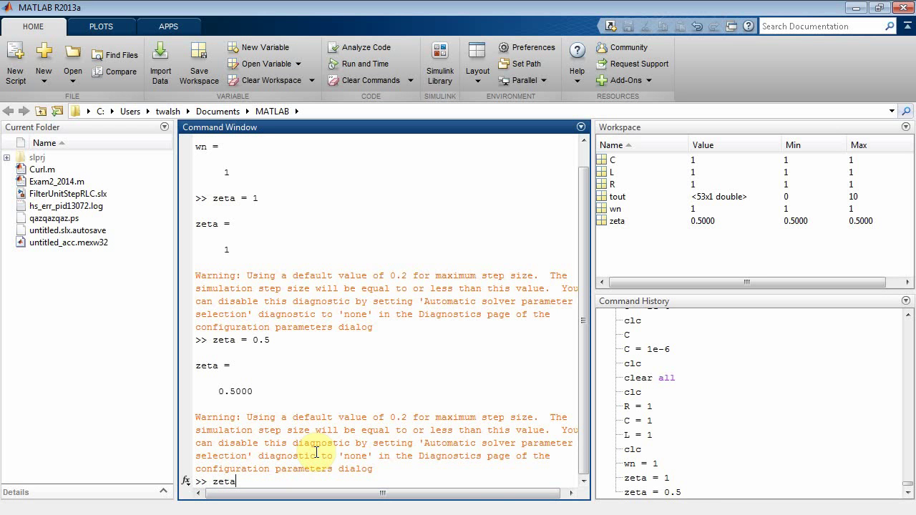
pyautogui.write('= 0')
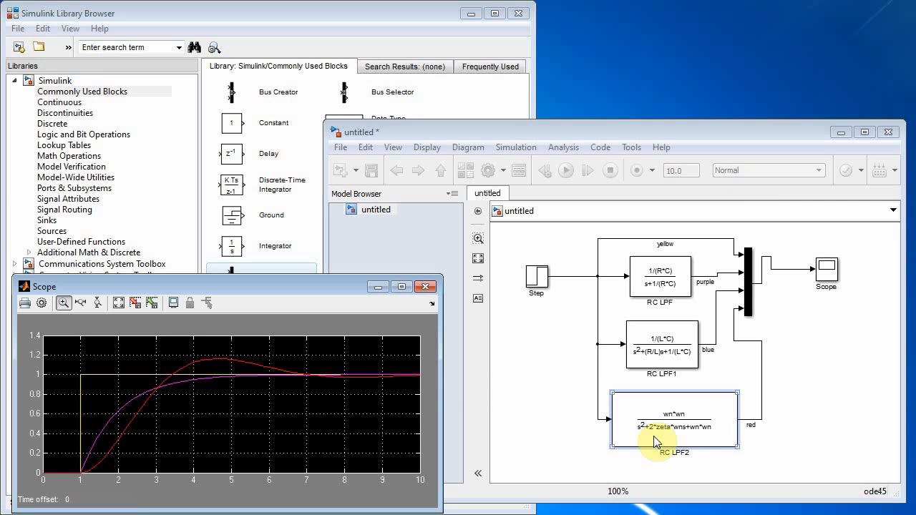
pyautogui.moveTo(683, 448)
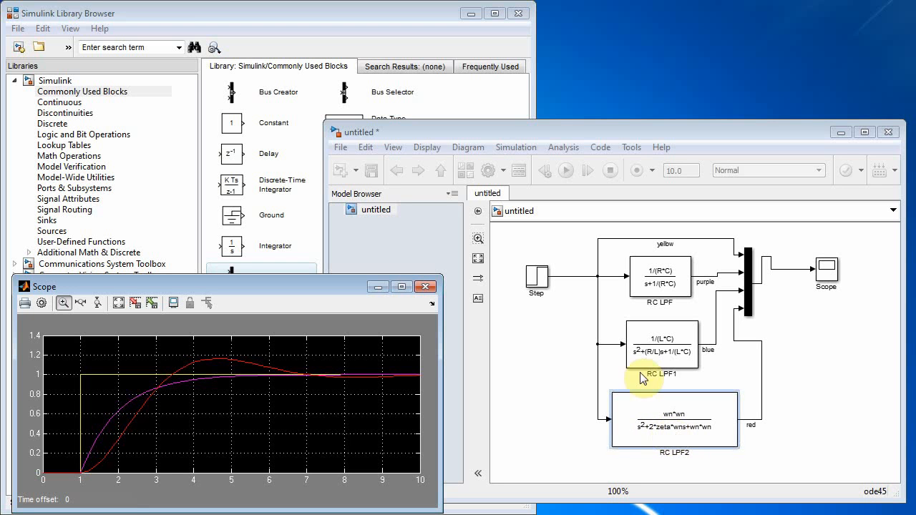
pyautogui.moveTo(593, 138)
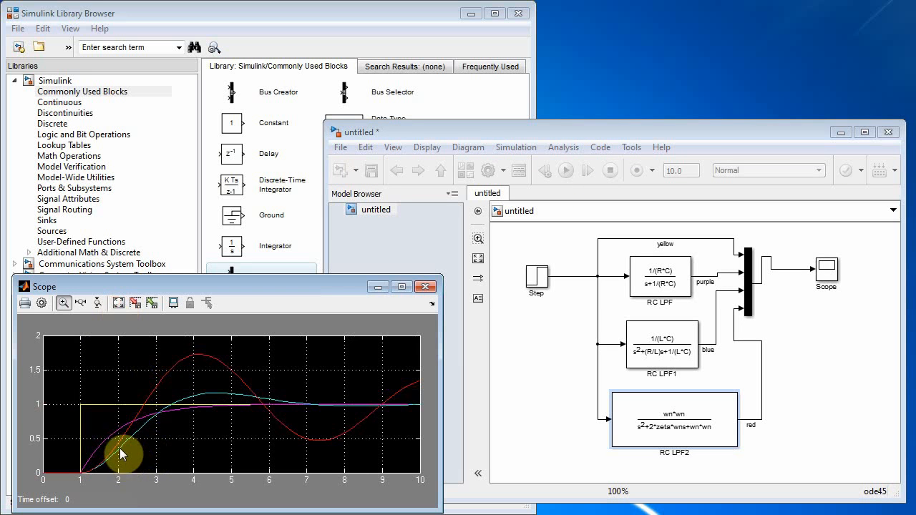
pyautogui.moveTo(396, 401)
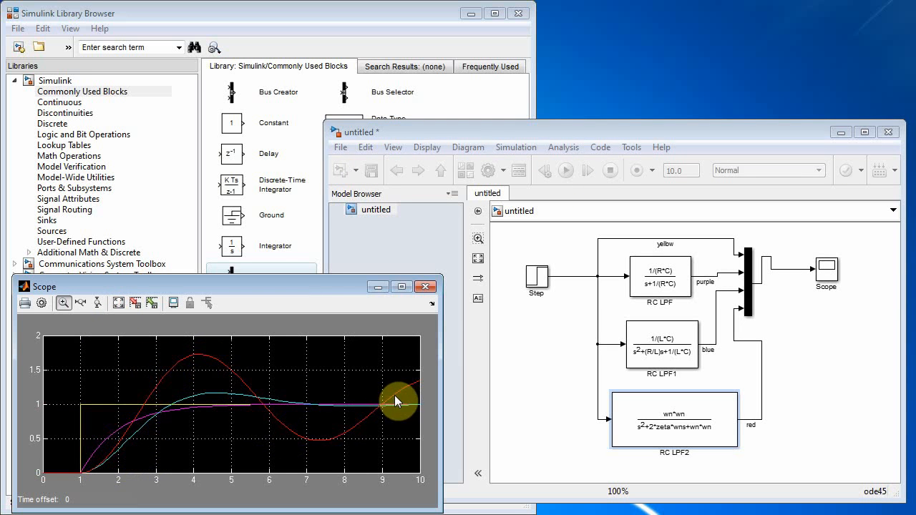
pyautogui.moveTo(408, 392)
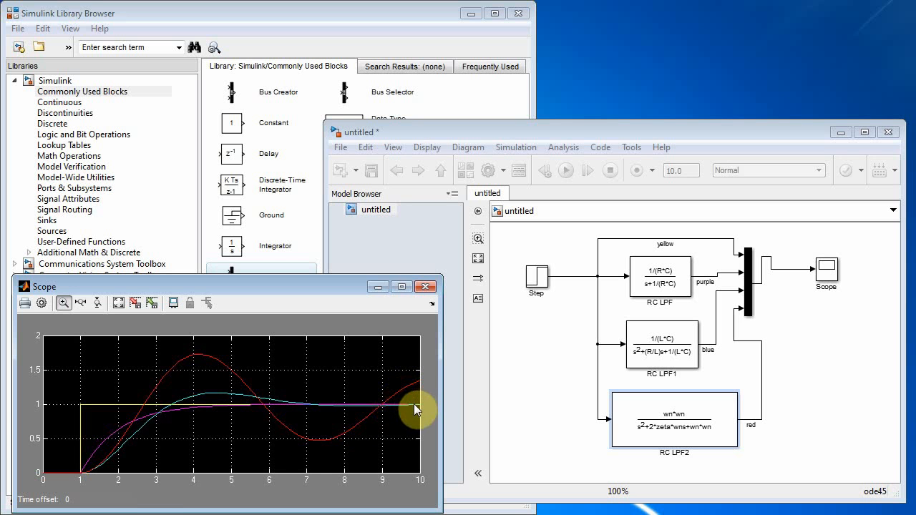
pyautogui.moveTo(393, 410)
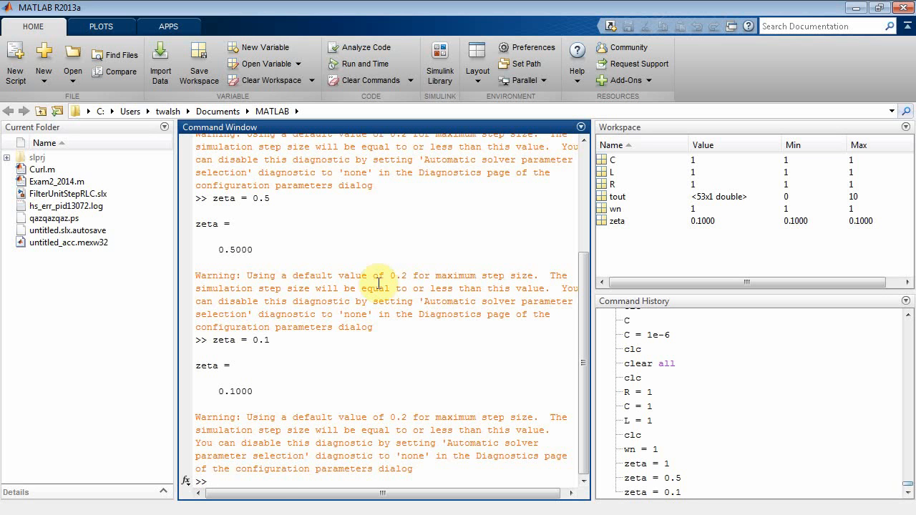
# Set zeta = 0.05, rerun the simulation, then return to the workspace for another change
pyautogui.write('zeta = 0')
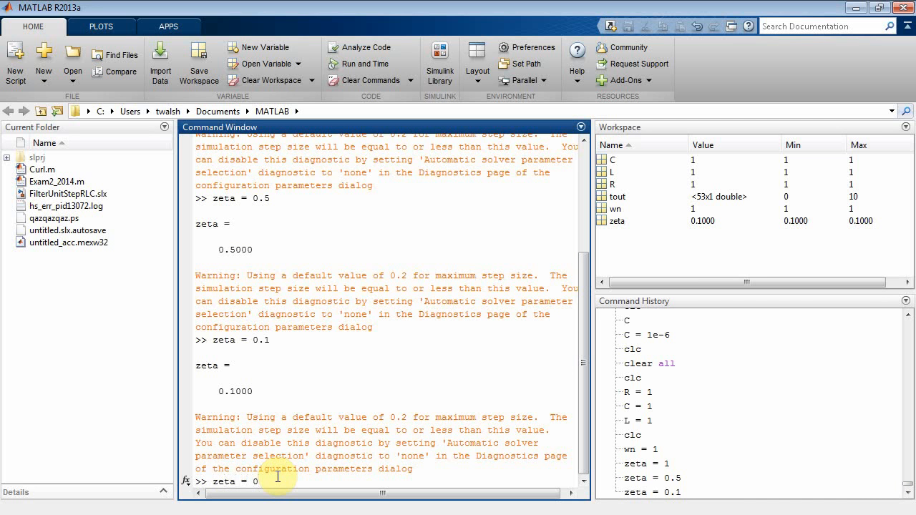
pyautogui.write('5')
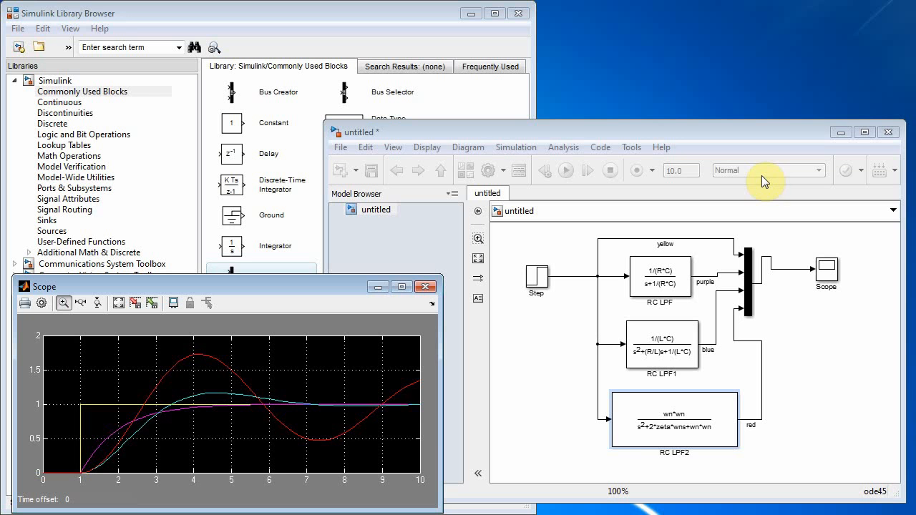
pyautogui.click(565, 171)
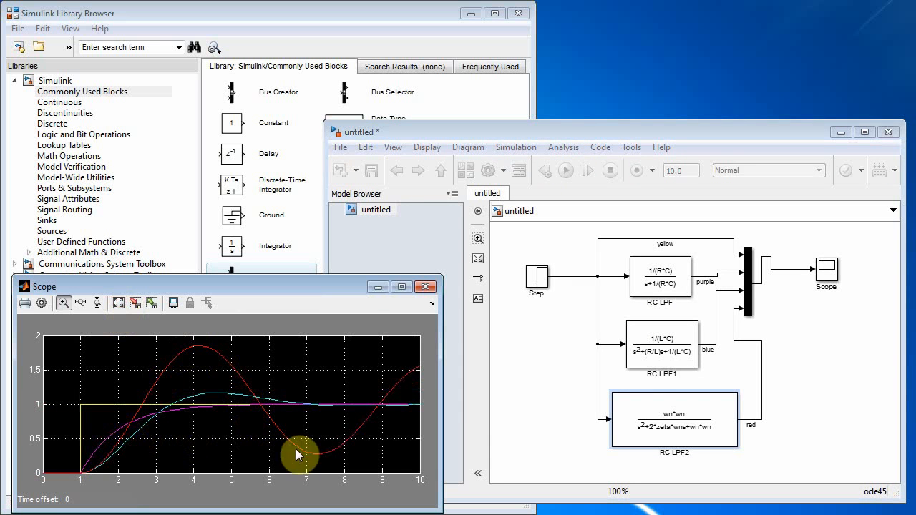
pyautogui.moveTo(291, 438)
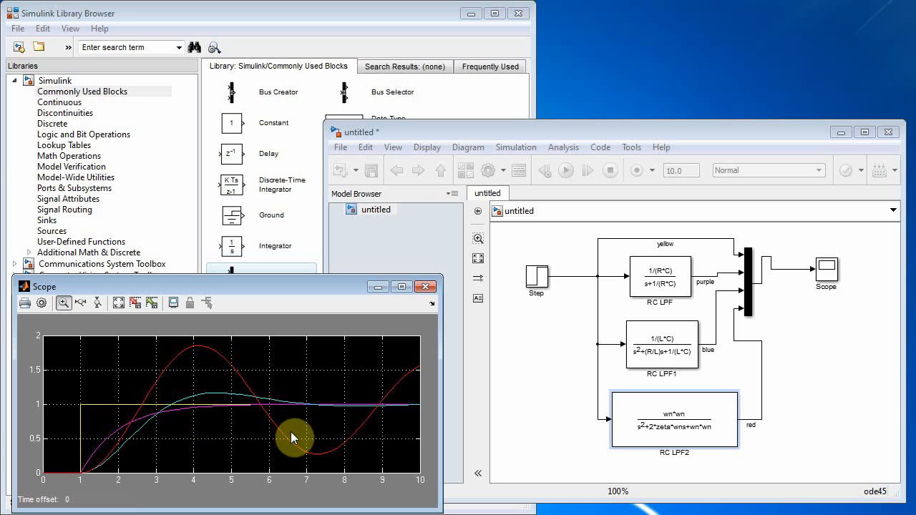
pyautogui.moveTo(306, 439)
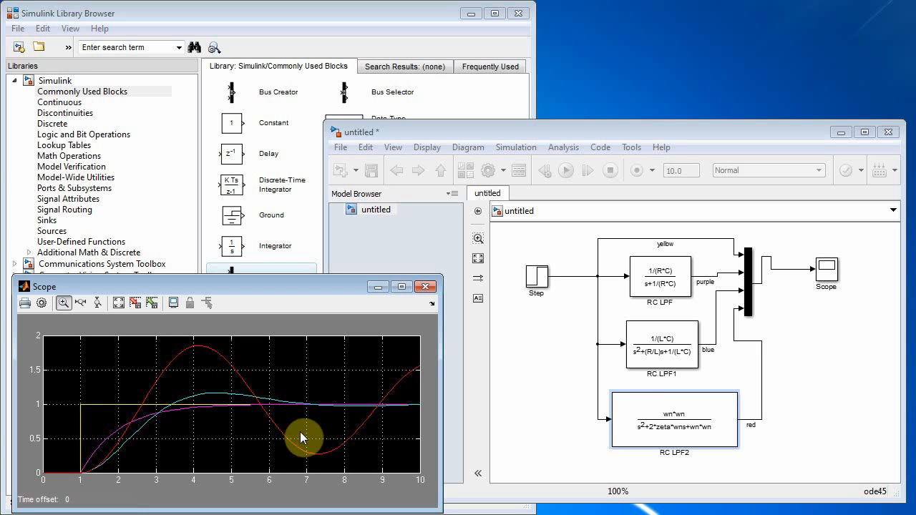
pyautogui.moveTo(200, 349)
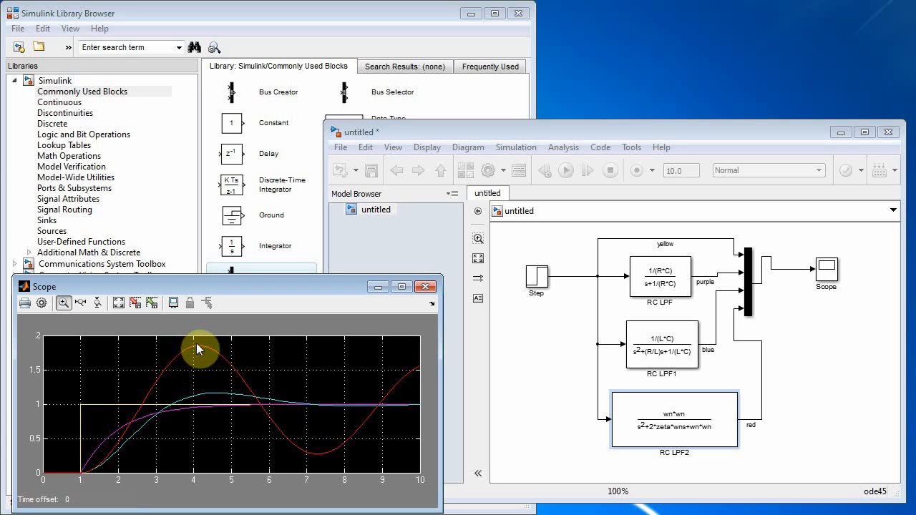
pyautogui.moveTo(209, 355)
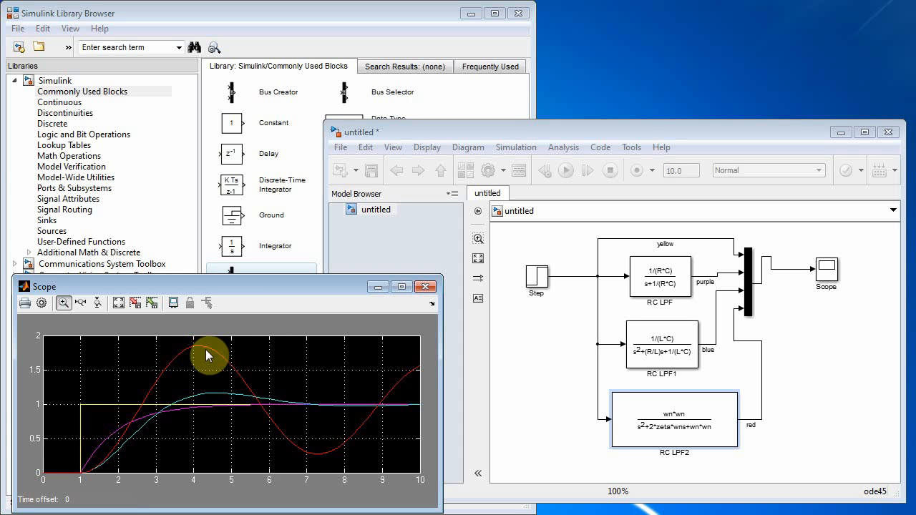
pyautogui.moveTo(197, 352)
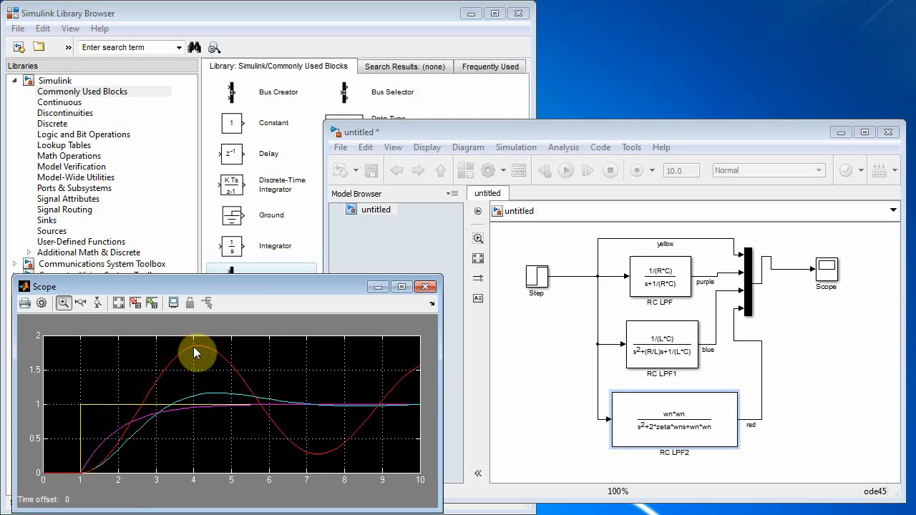
pyautogui.moveTo(418, 370)
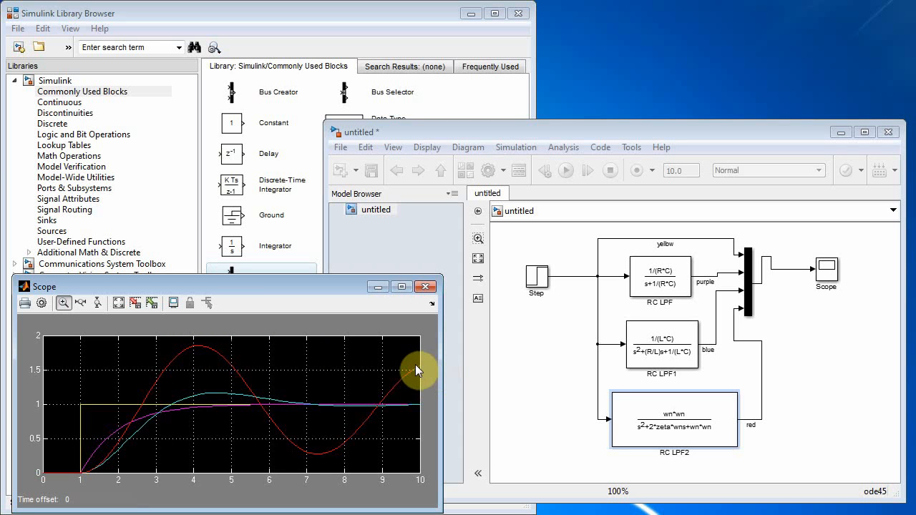
pyautogui.click(675, 426)
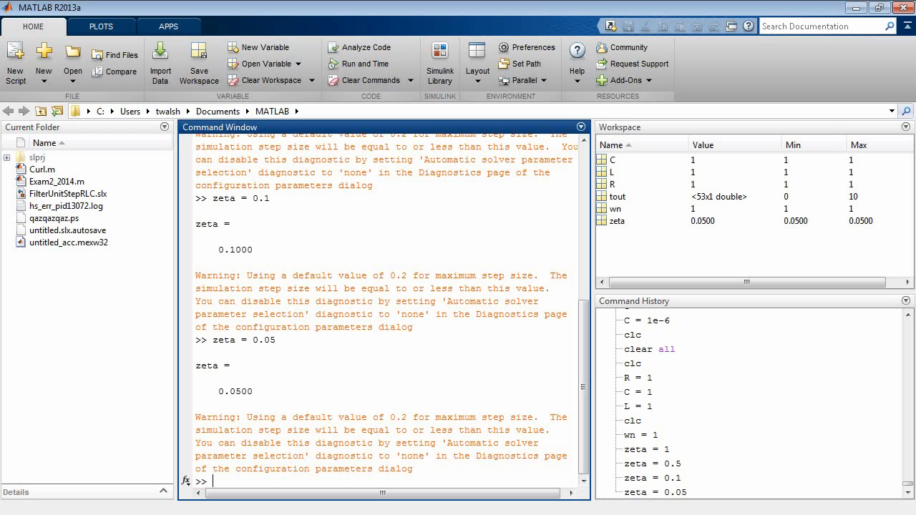
# Set zeta = 0 and rerun the simulation to show the undamped oscillation
pyautogui.write('ze')
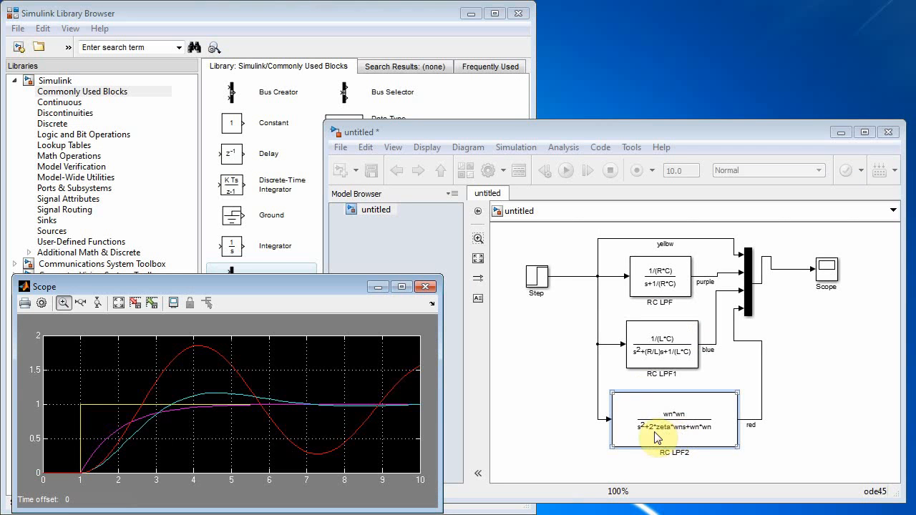
pyautogui.moveTo(709, 435)
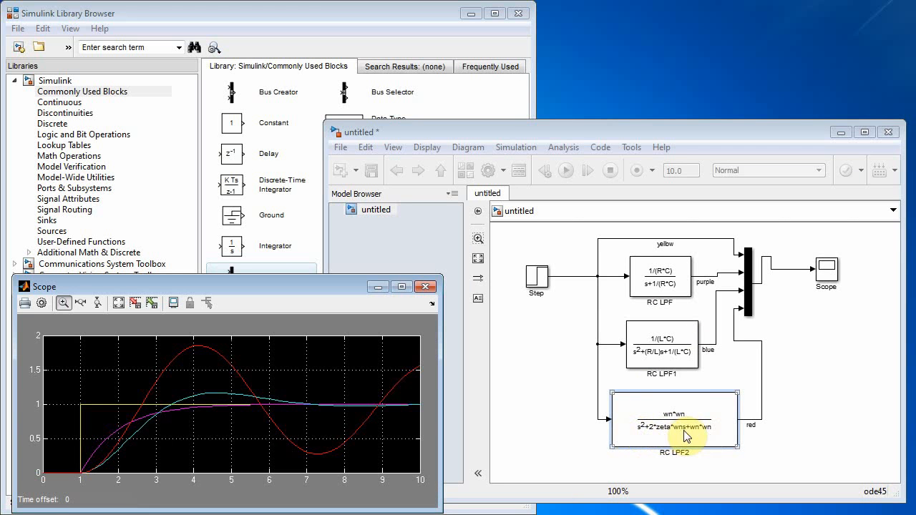
pyautogui.moveTo(709, 438)
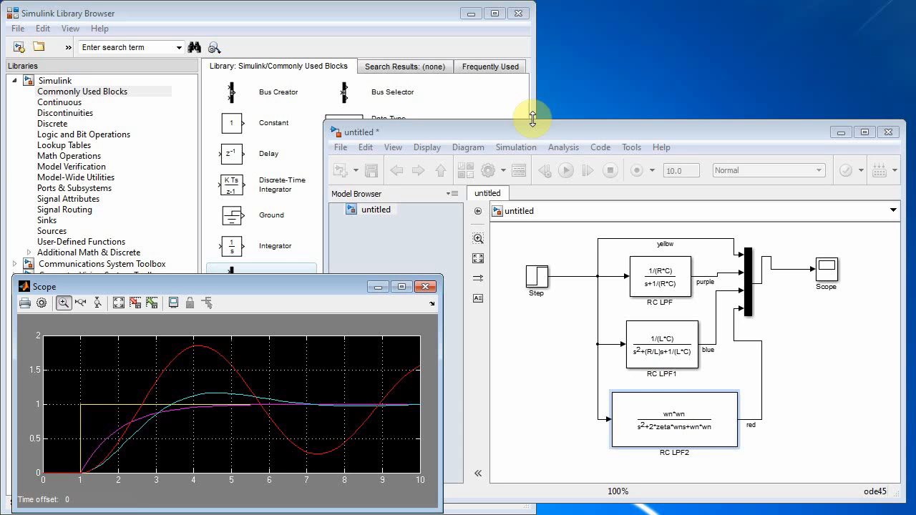
pyautogui.click(563, 169)
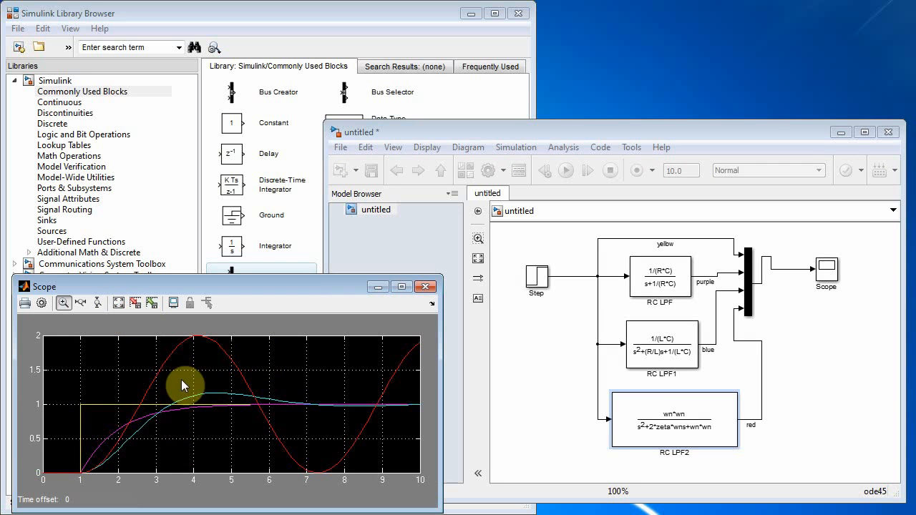
pyautogui.moveTo(171, 369)
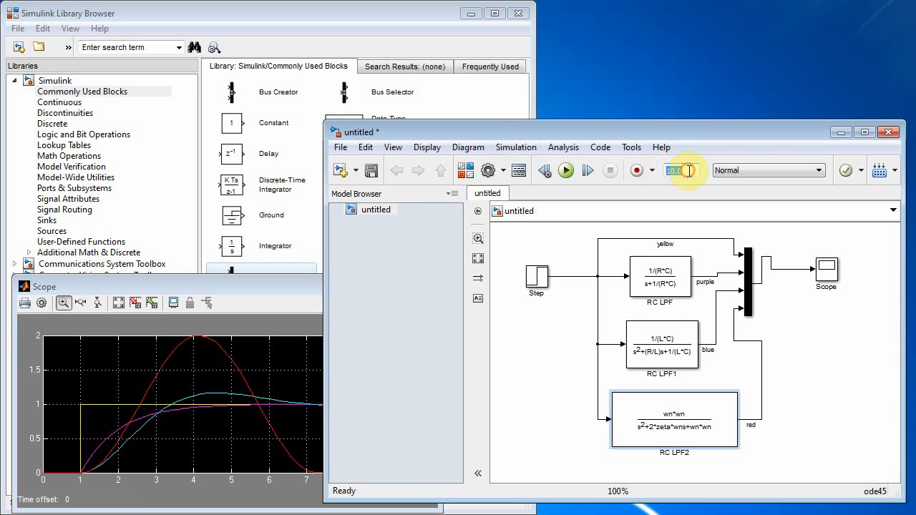
# Lengthen the simulation stop time to 20 seconds so several undamped cycles appear
pyautogui.write('20')
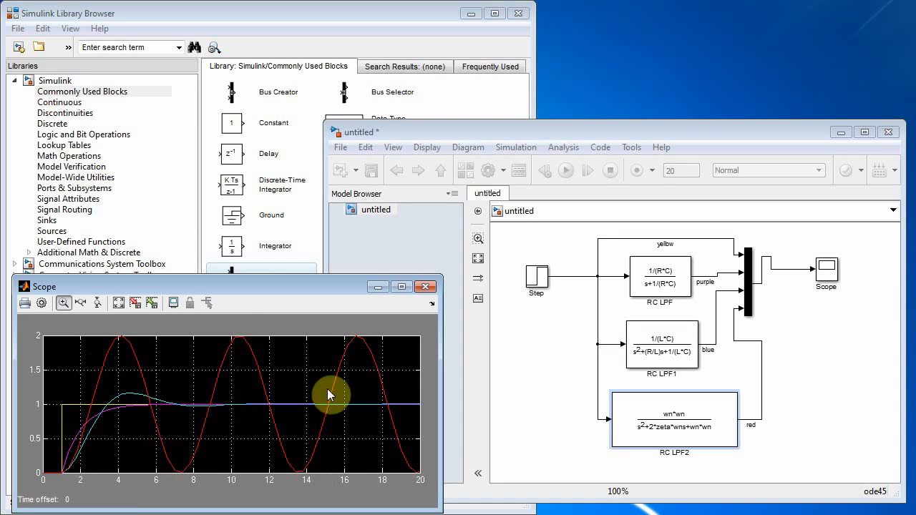
pyautogui.moveTo(170, 409)
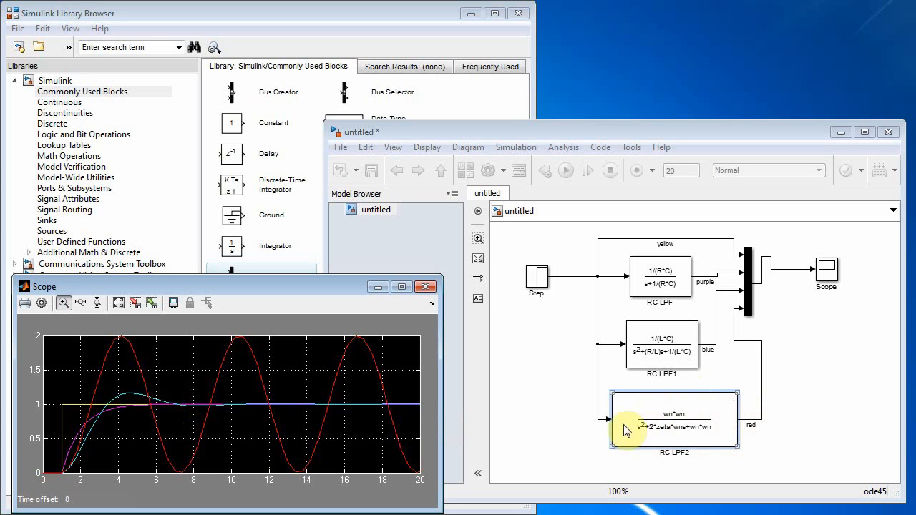
pyautogui.moveTo(696, 431)
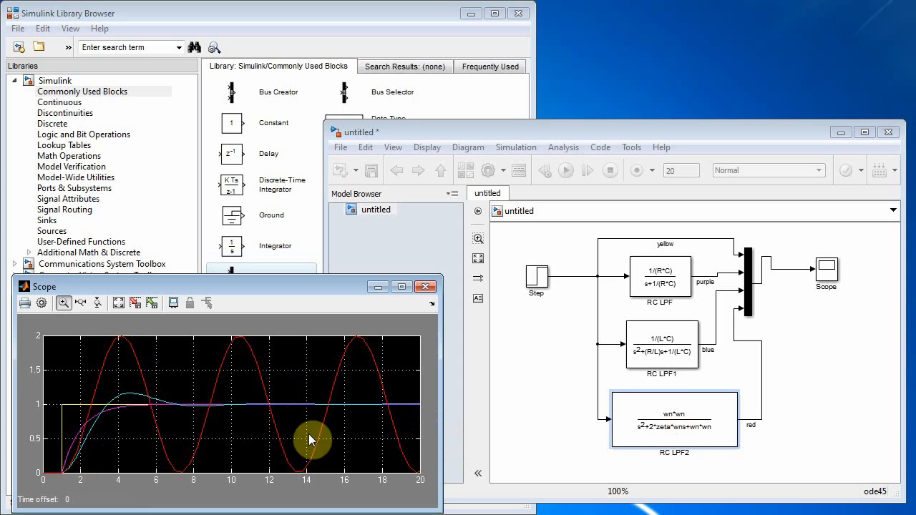
pyautogui.moveTo(351, 459)
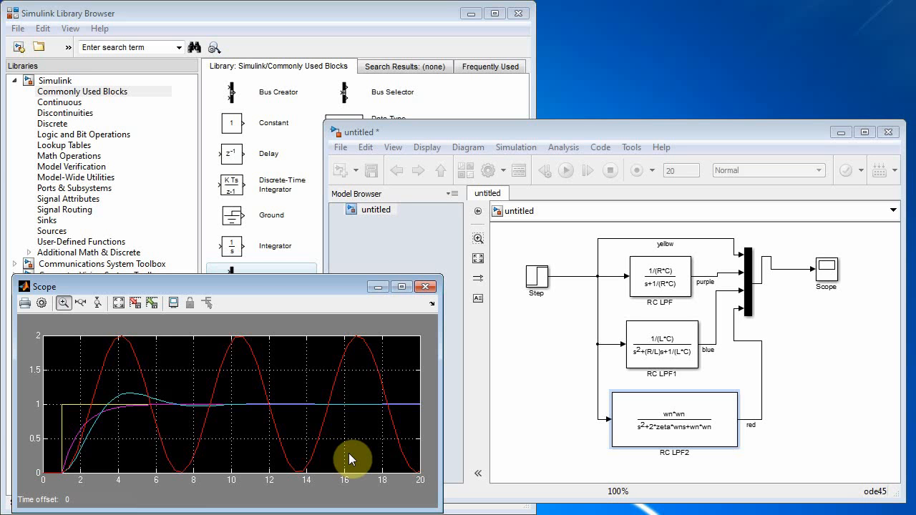
pyautogui.moveTo(151, 441)
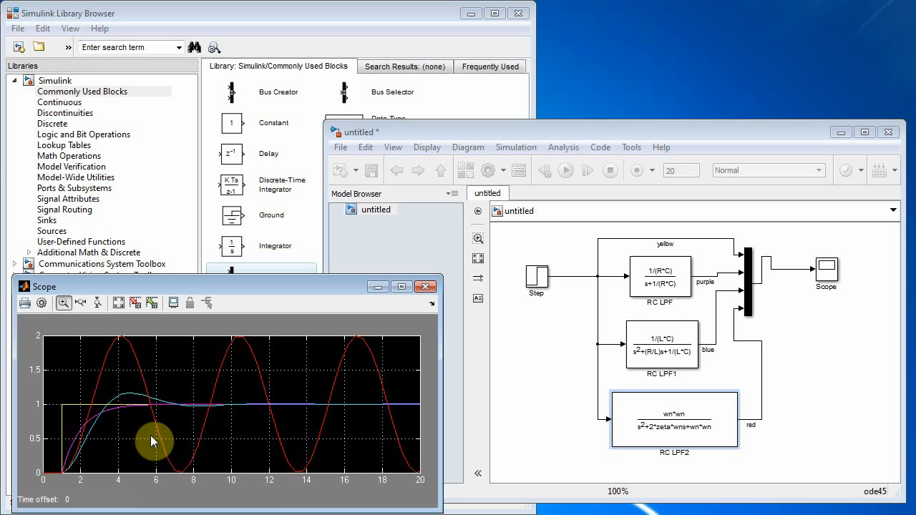
pyautogui.moveTo(191, 415)
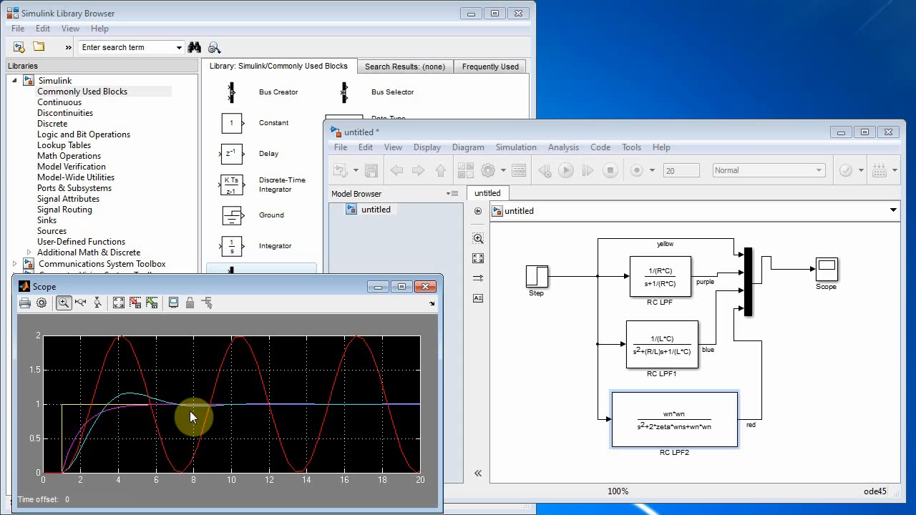